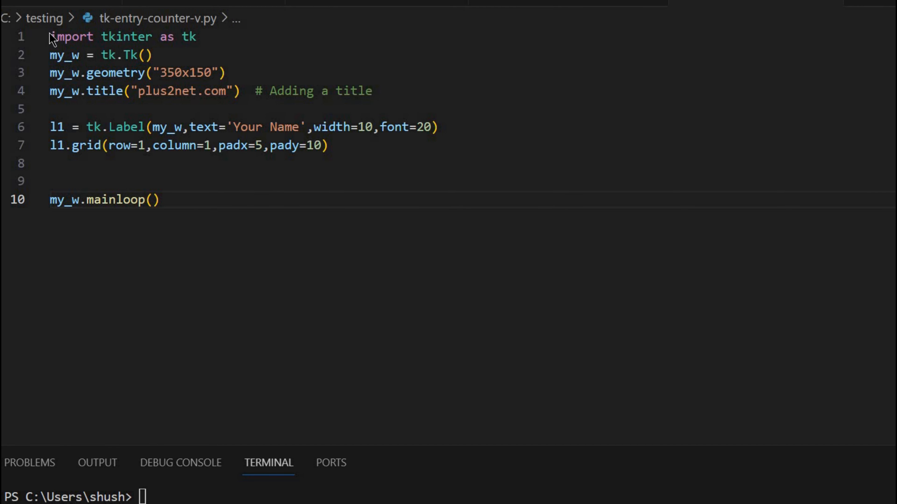
- Review the Your Name label lines, then close the running plus2net.com Tkinter window
{"action": "left_click_drag", "start_coordinate": [51, 36], "coordinate": [177, 54]}
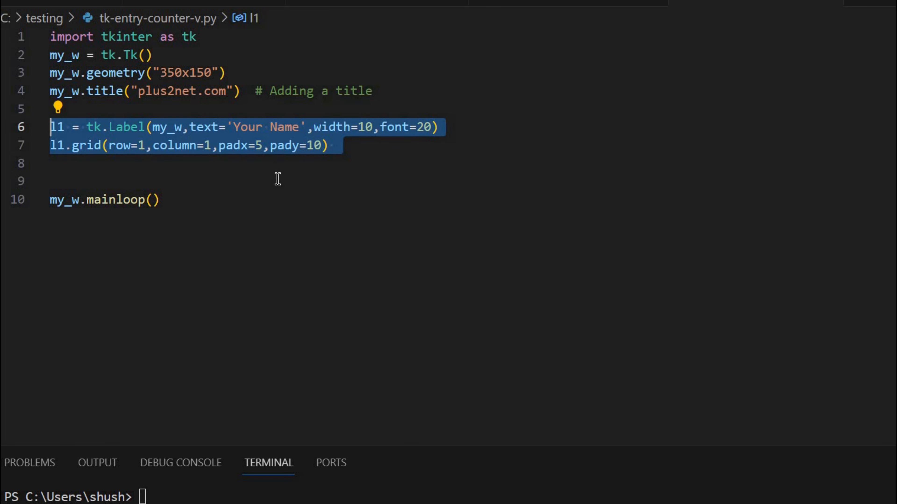
{"action": "left_click", "coordinate": [237, 127]}
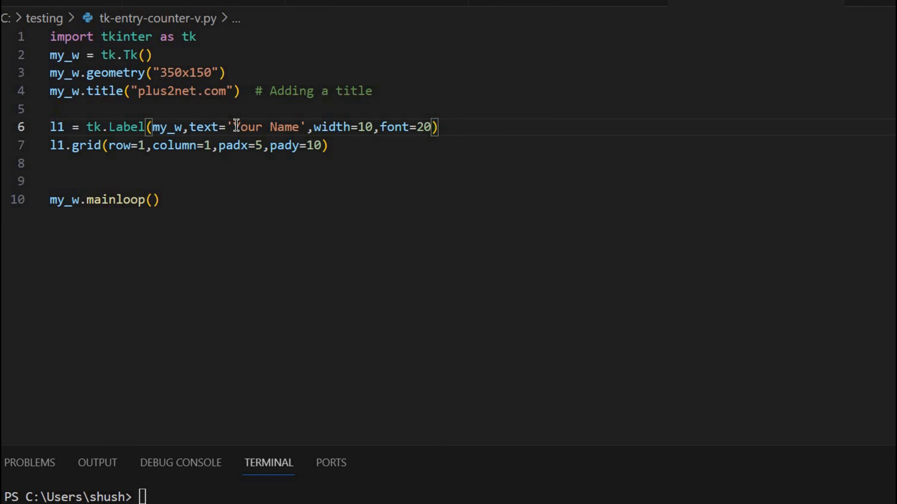
{"action": "double_click", "coordinate": [244, 127]}
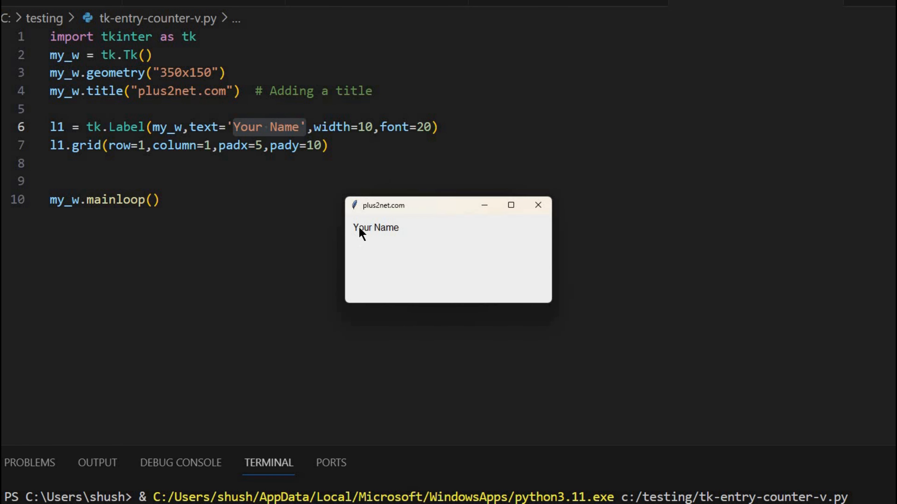
{"action": "mouse_move", "coordinate": [468, 227]}
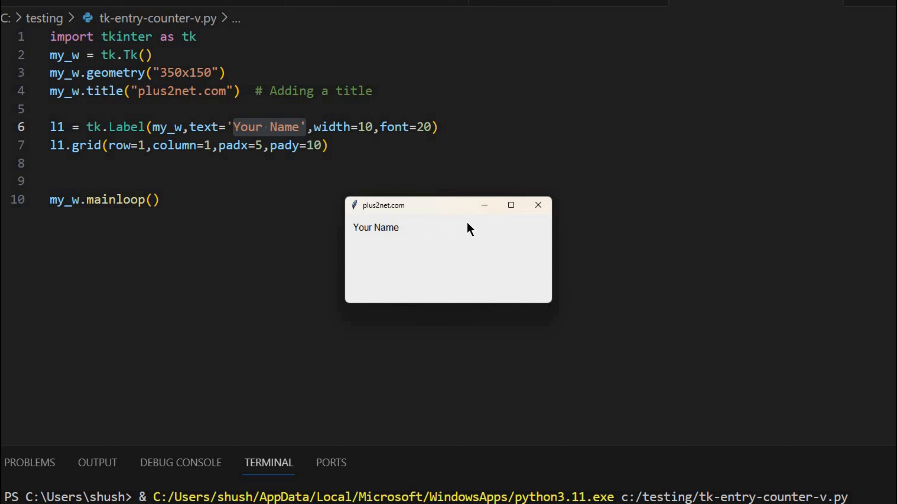
{"action": "mouse_move", "coordinate": [473, 234]}
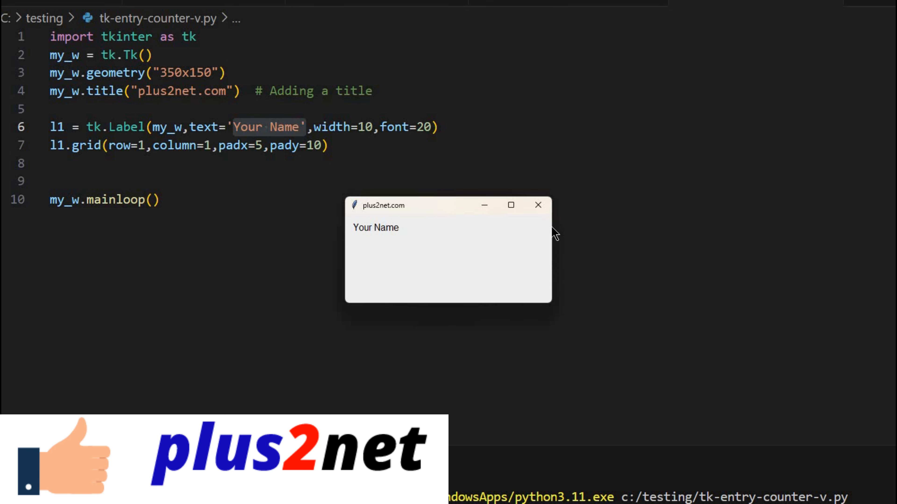
{"action": "left_click", "coordinate": [538, 205]}
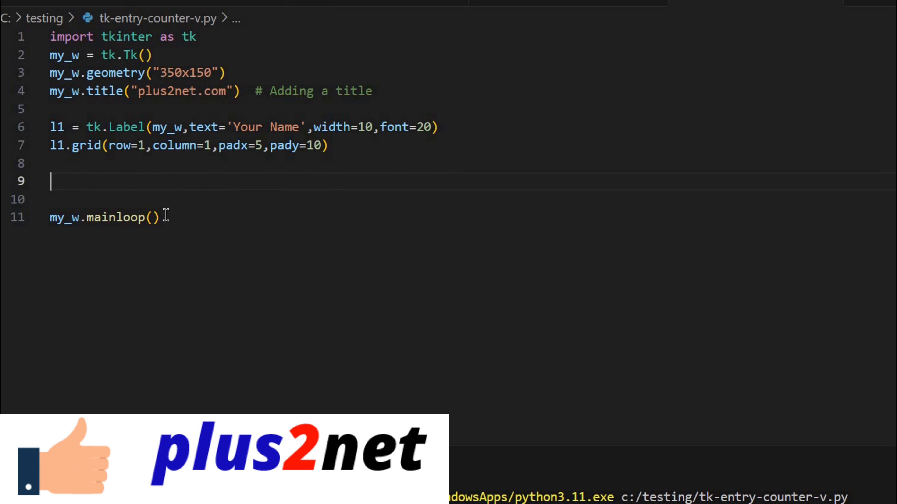
- Add the line e1=tk.Entry(my_w,bg='yellow',font=28) and start a new line below it
{"action": "type", "text": "e1"}
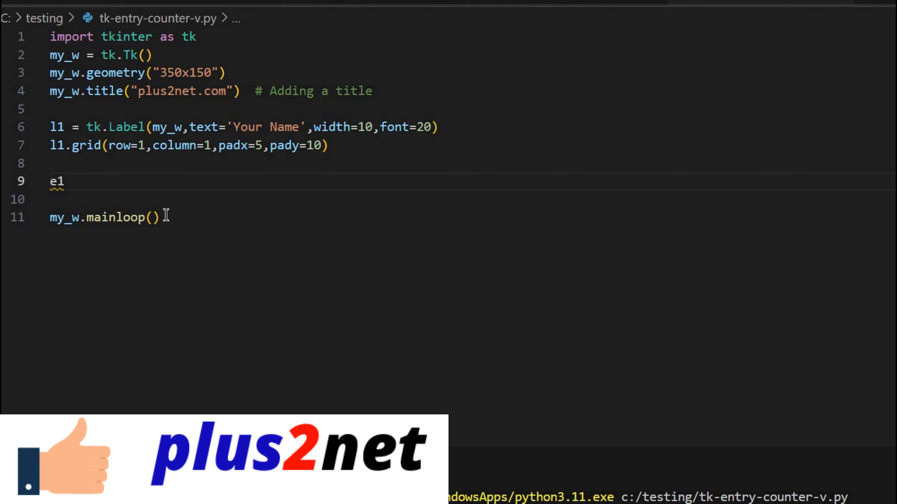
{"action": "type", "text": "=tk"}
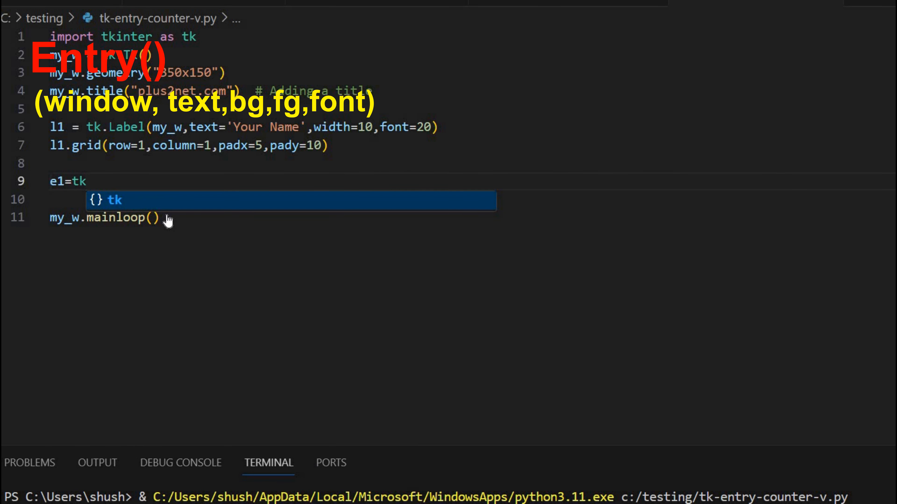
{"action": "type", "text": ".Entry("}
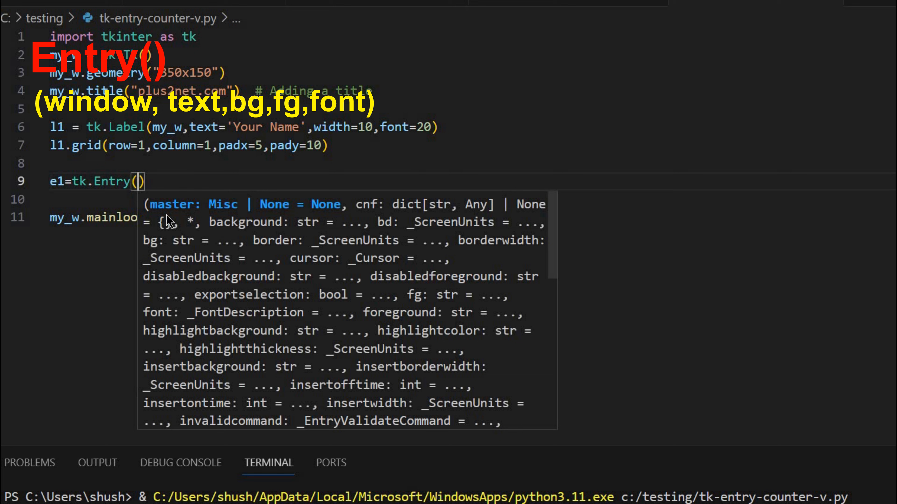
{"action": "type", "text": "my_w"}
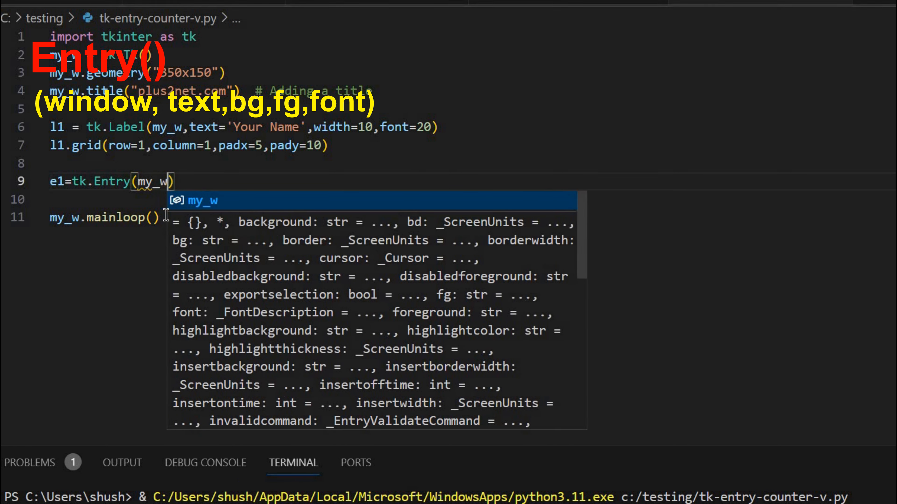
{"action": "type", "text": ","}
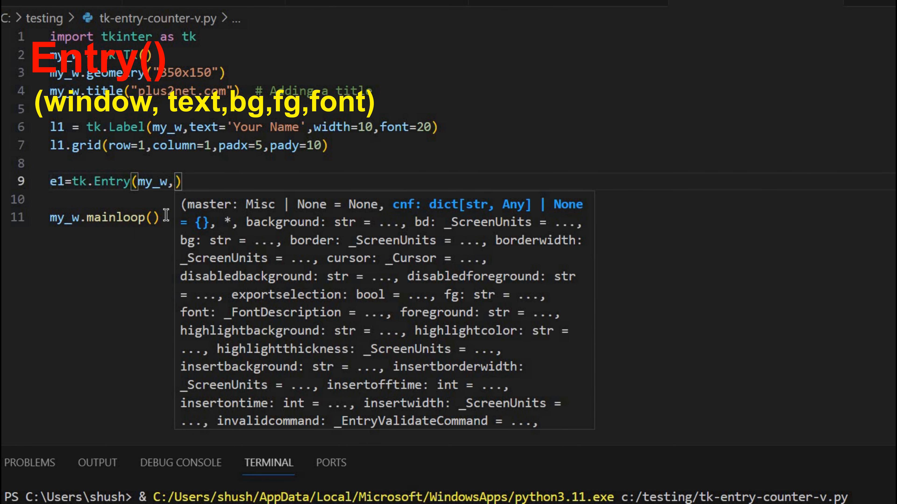
{"action": "type", "text": "b"}
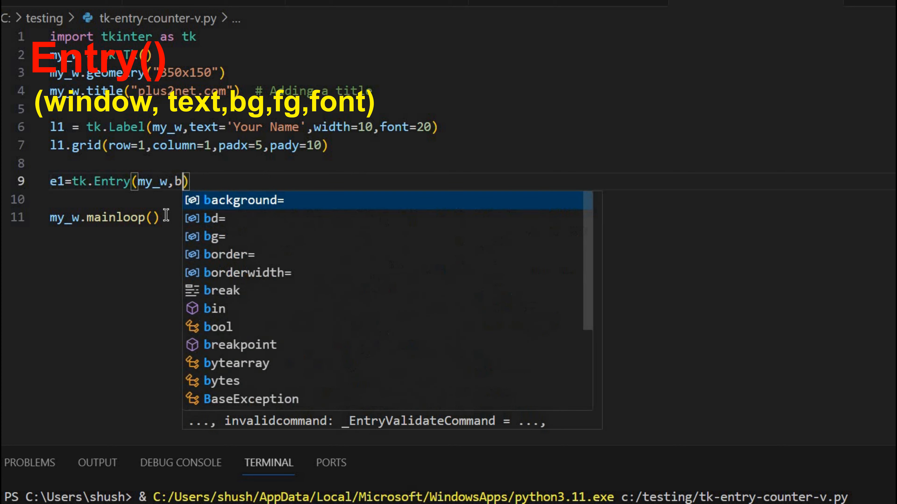
{"action": "type", "text": "g='"}
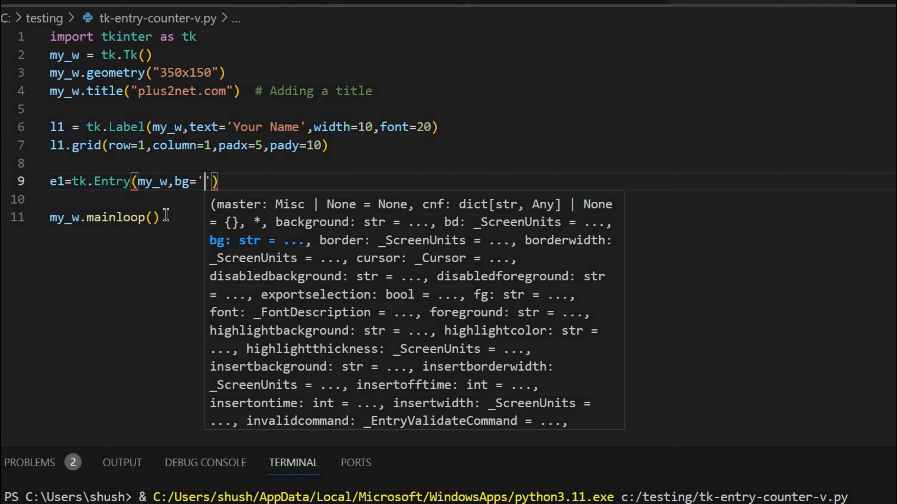
{"action": "type", "text": "yellow"}
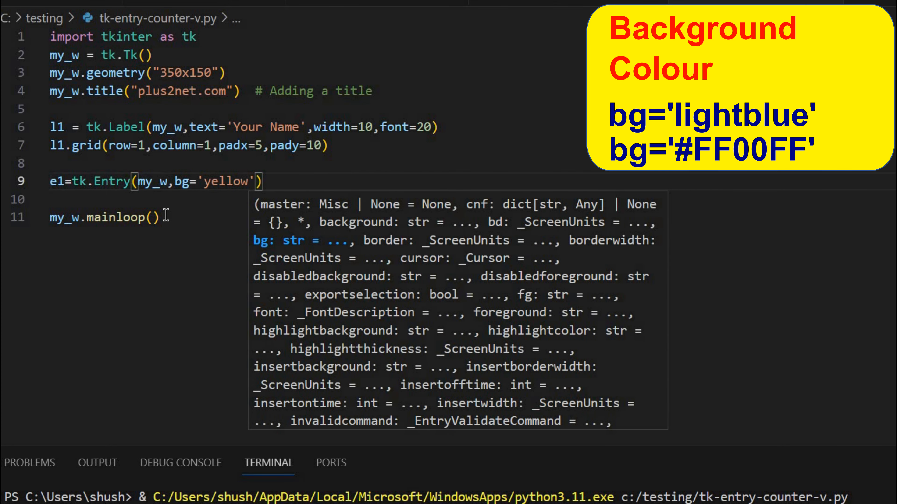
{"action": "type", "text": ",font"}
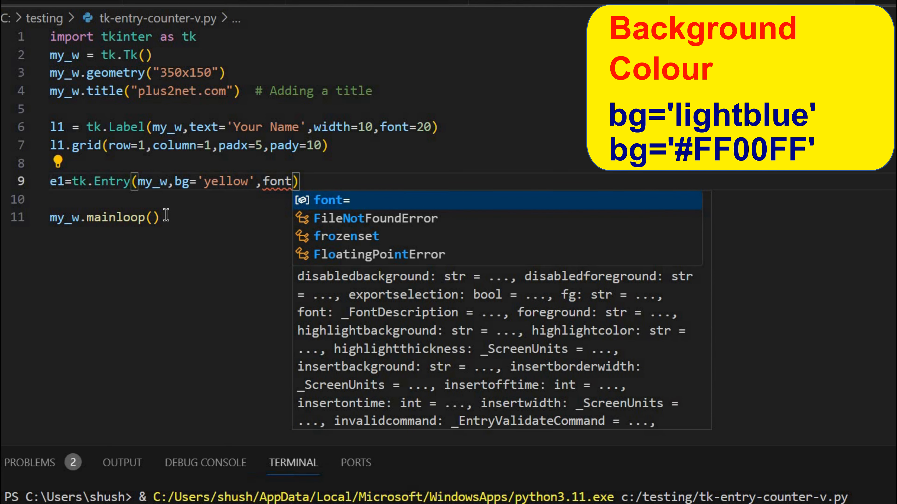
{"action": "type", "text": "=28"}
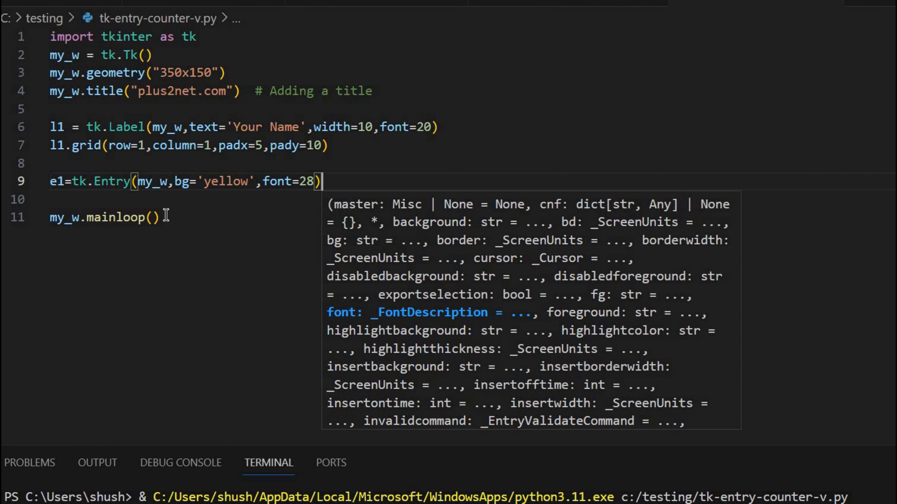
{"action": "key", "text": "Enter"}
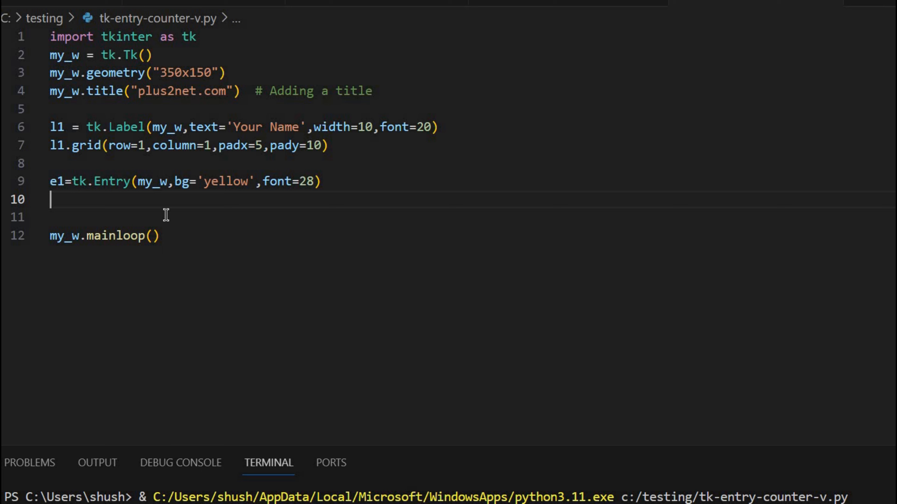
- Place the Entry with e1.grid(row=1,column=2) and start a new line
{"action": "type", "text": "e1.grid(row=1"}
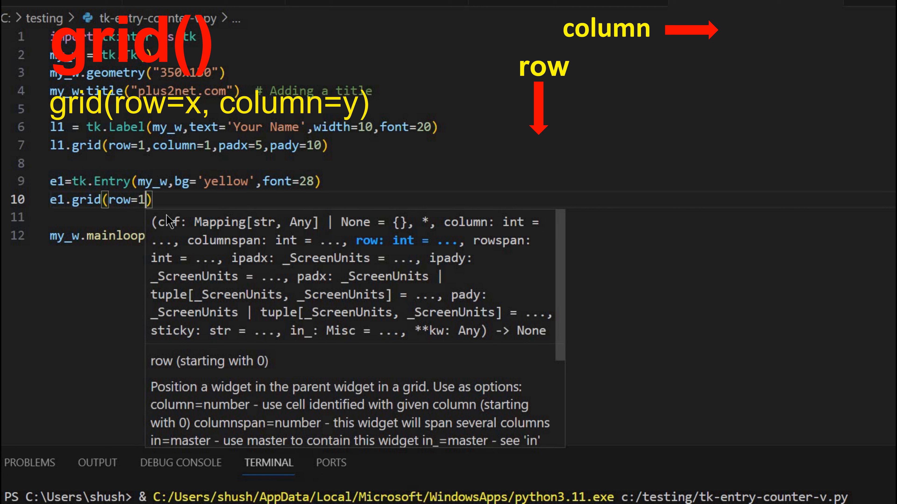
{"action": "type", "text": ","}
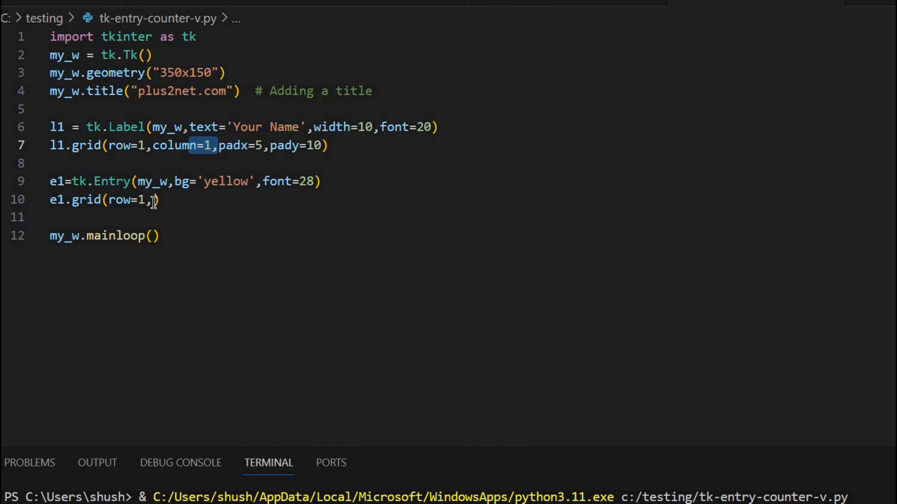
{"action": "type", "text": "column=2"}
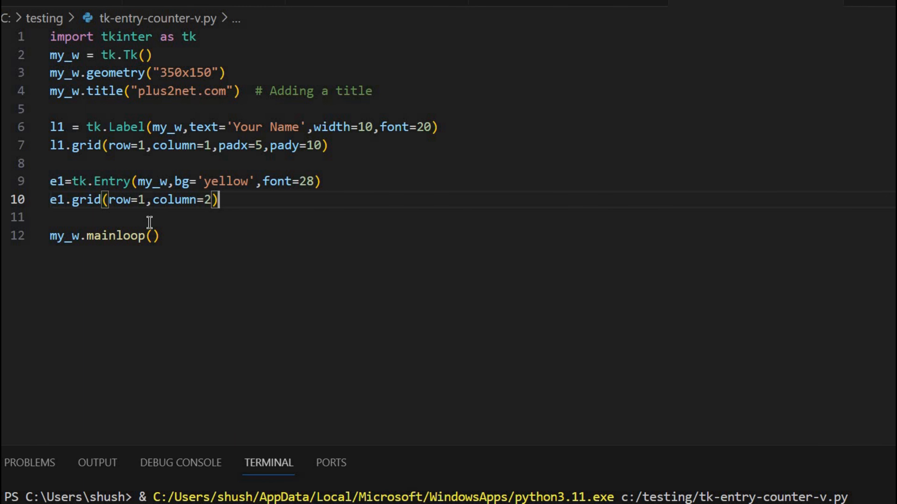
{"action": "key", "text": "Enter"}
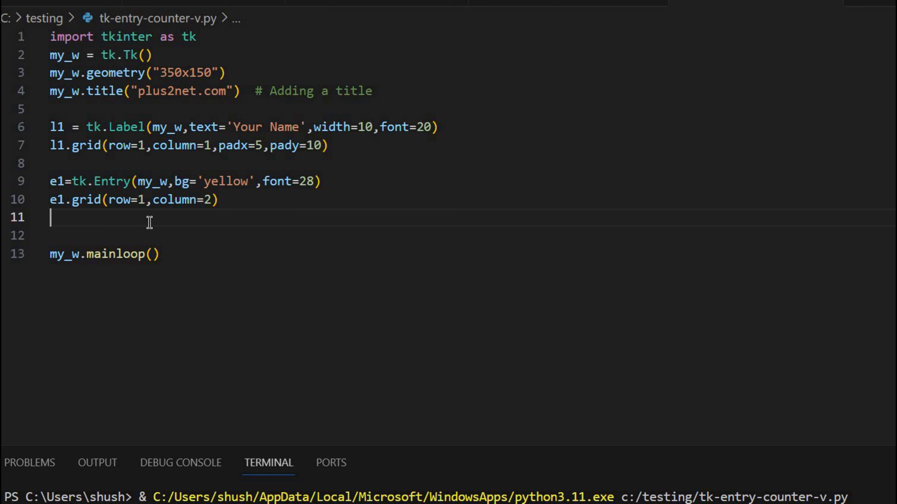
- Add l2=tk.Label(my_w,text=0,bg='lightgreen',width=2,font=28) with a blank line above it
{"action": "type", "text": "l2"}
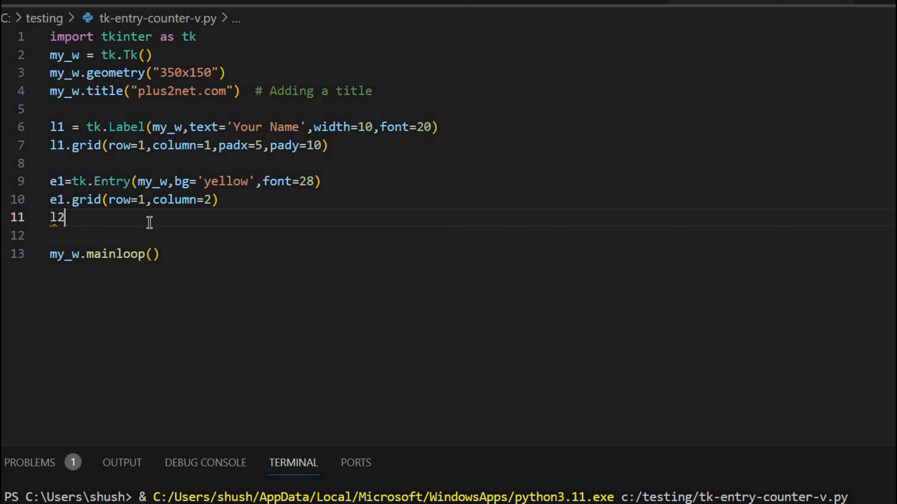
{"action": "type", "text": "=tk"}
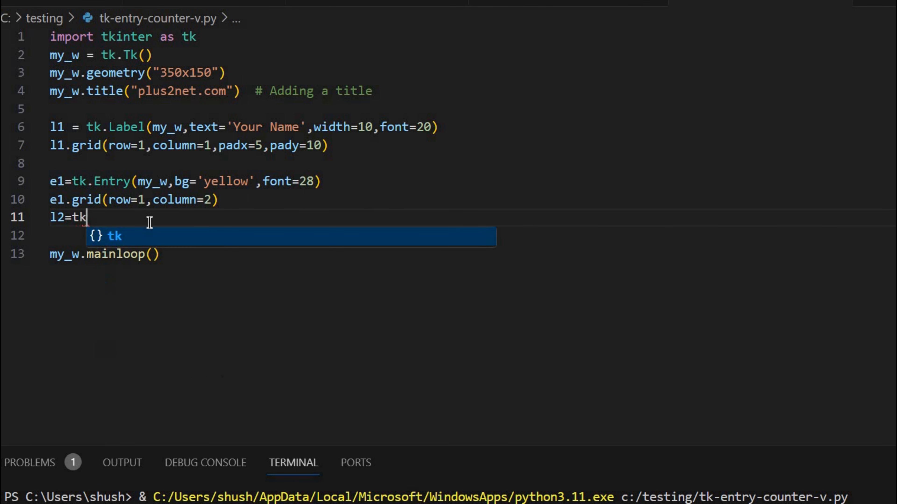
{"action": "type", "text": ".Lable"}
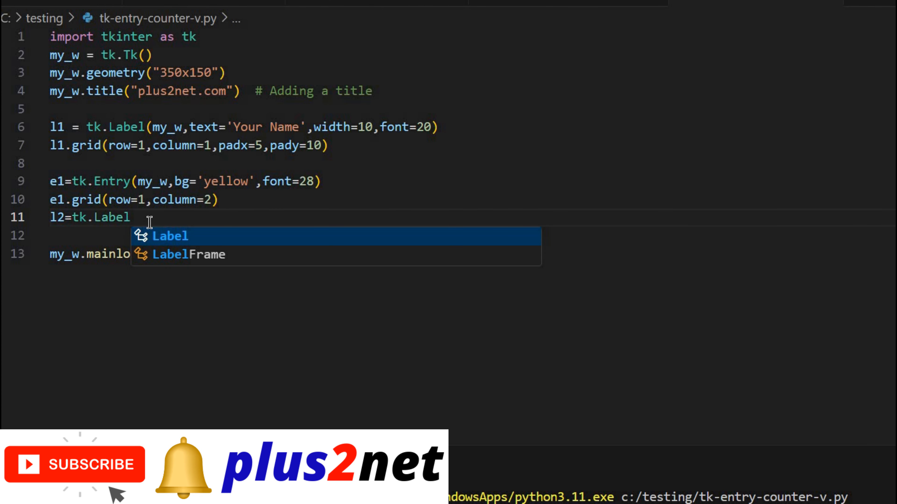
{"action": "type", "text": "(my_w)"}
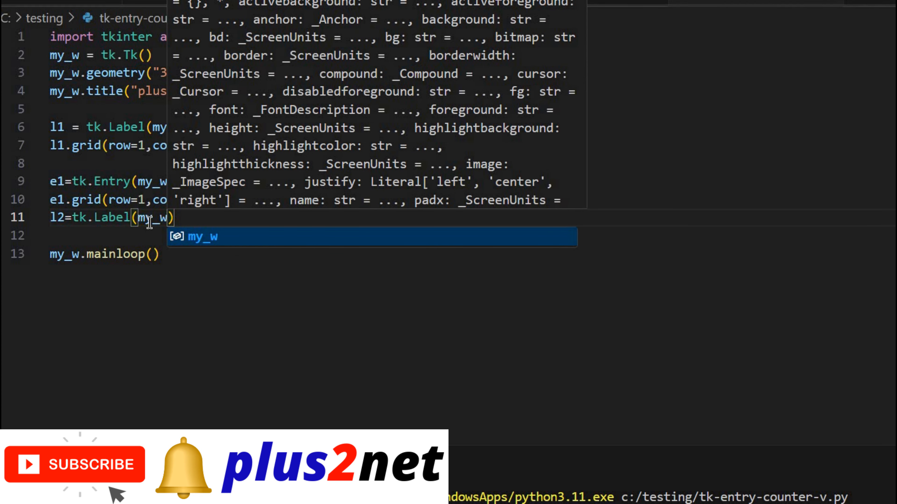
{"action": "type", "text": ",text"}
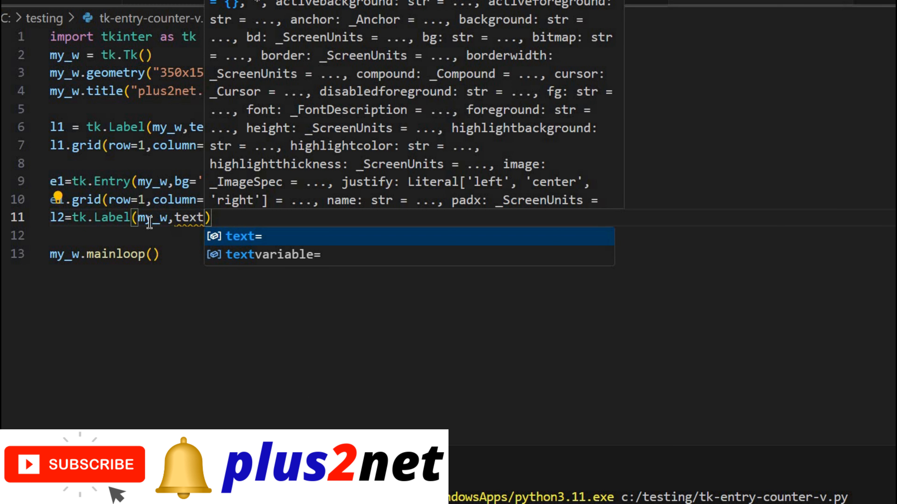
{"action": "type", "text": "=0,"}
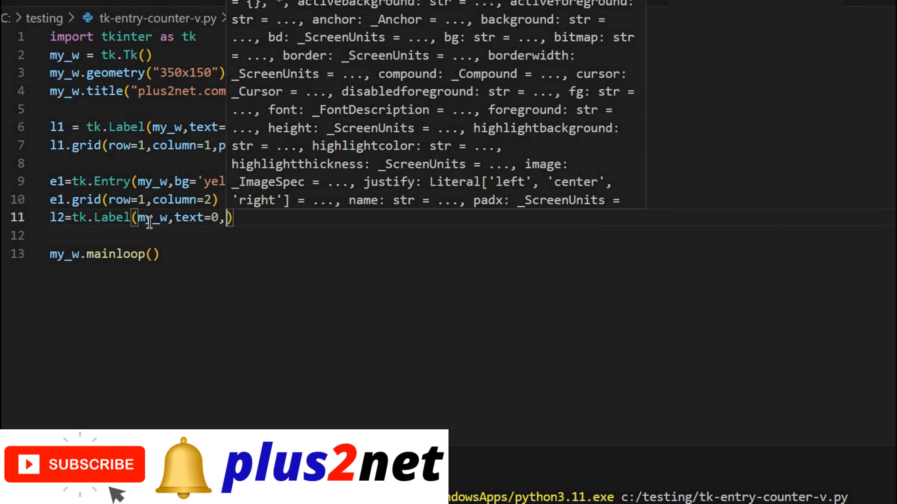
{"action": "type", "text": "bg='"}
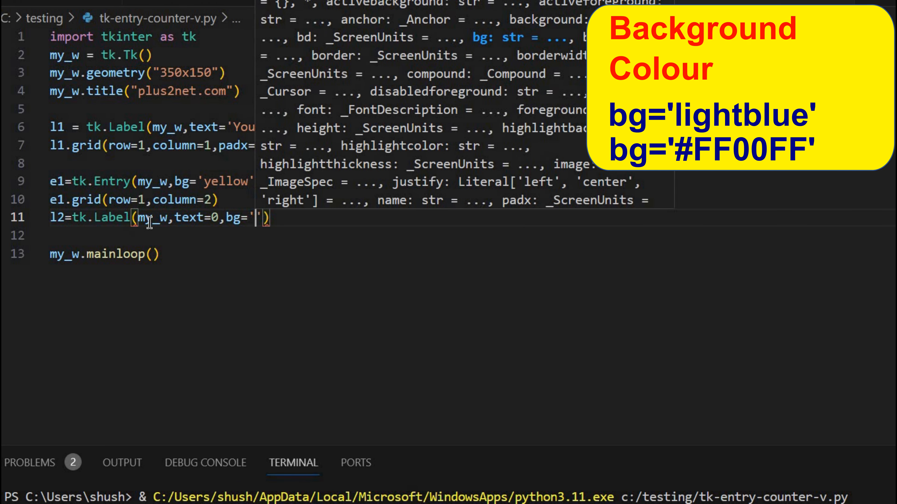
{"action": "type", "text": "lightgreen"}
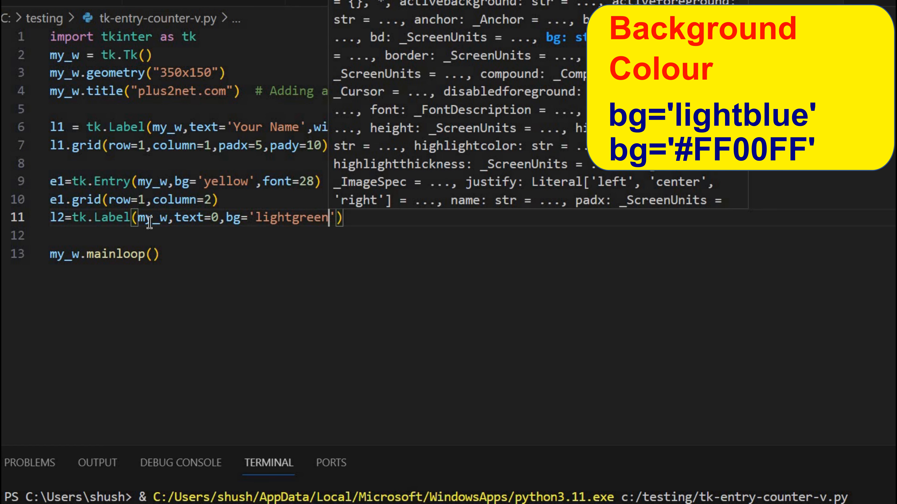
{"action": "type", "text": ",width=2"}
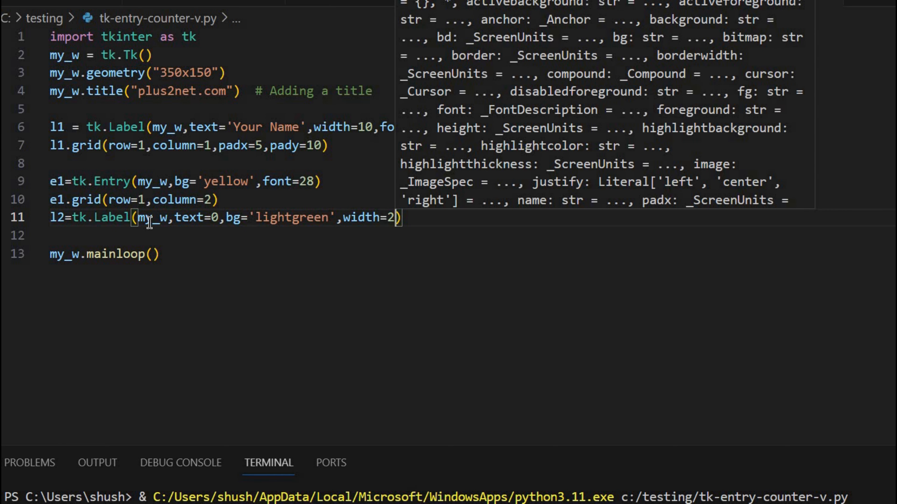
{"action": "type", "text": ",font"}
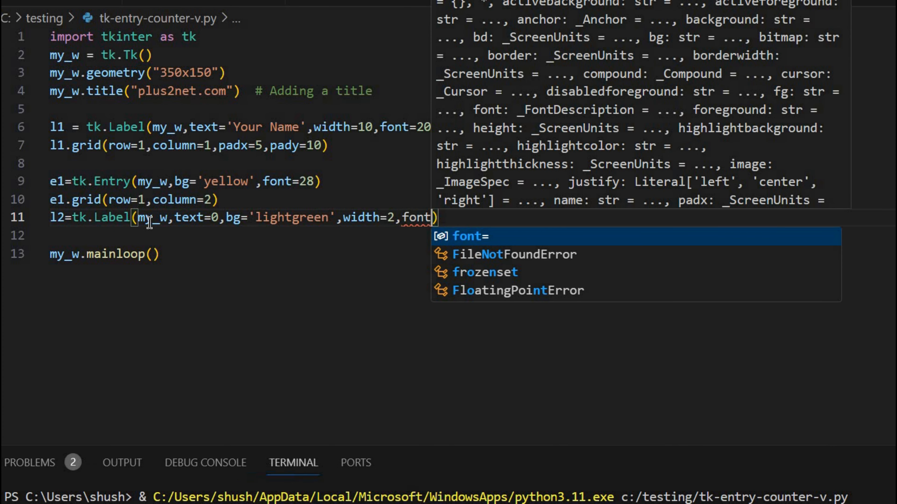
{"action": "type", "text": "=28"}
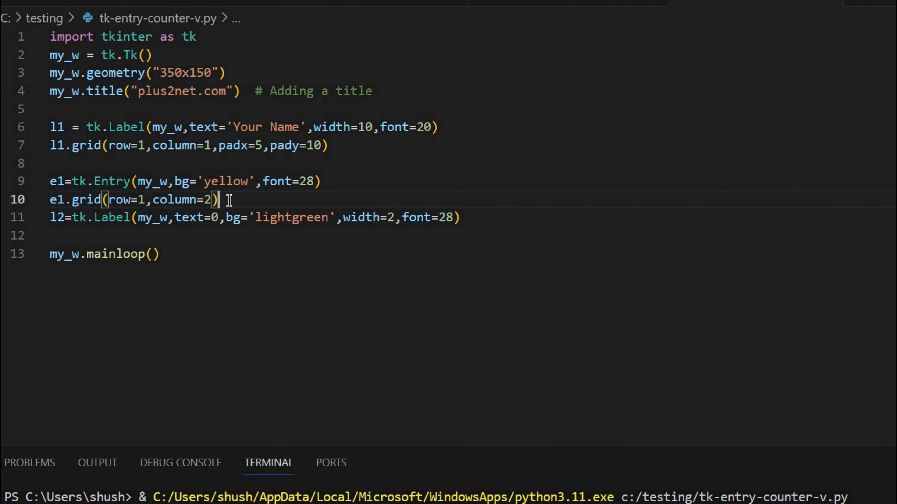
{"action": "mouse_move", "coordinate": [245, 199]}
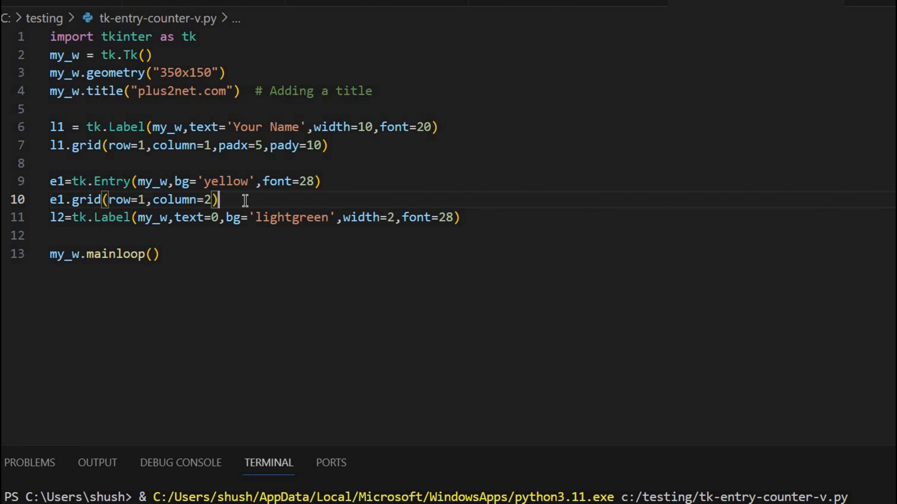
{"action": "key", "text": "Enter"}
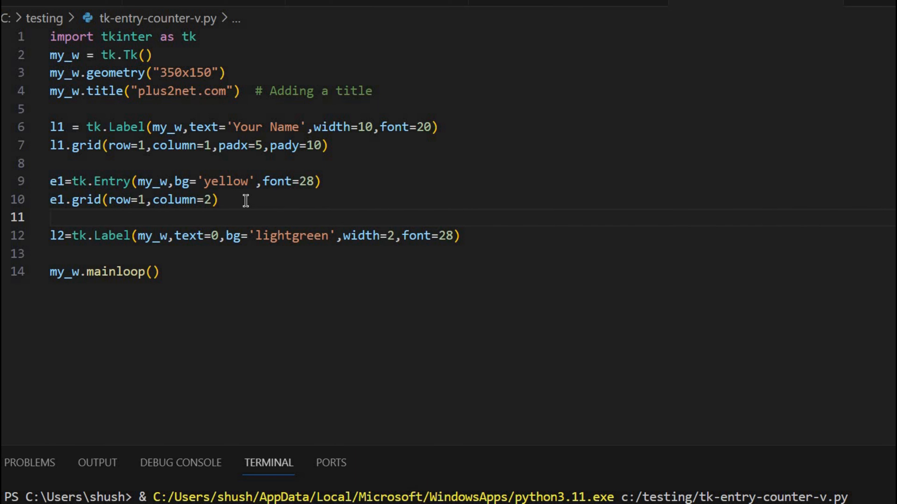
- Add str1=tk.StringVar(value=0) and make label l2 use textvariable=str1 instead of text=0
{"action": "type", "text": "str1"}
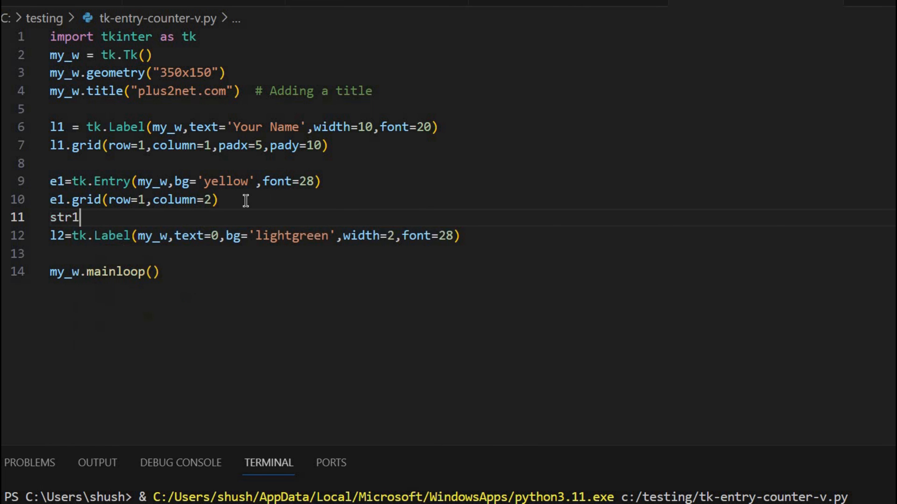
{"action": "type", "text": "=t"}
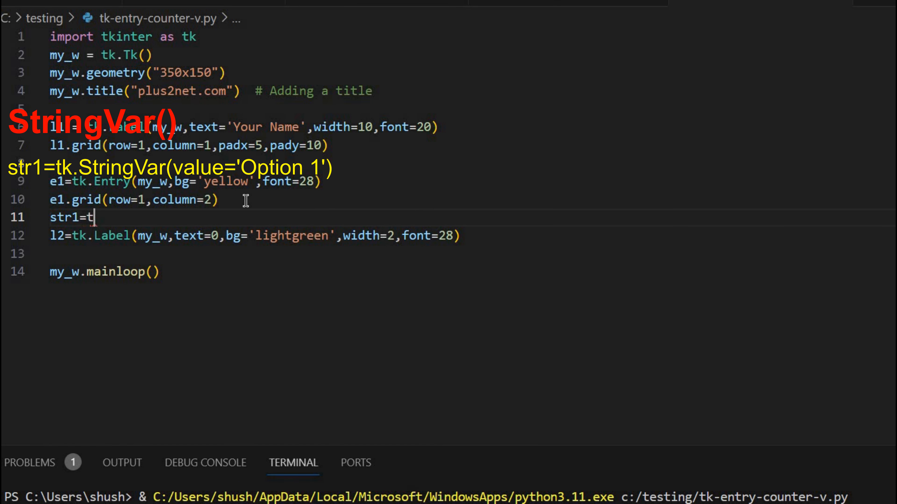
{"action": "type", "text": "k."}
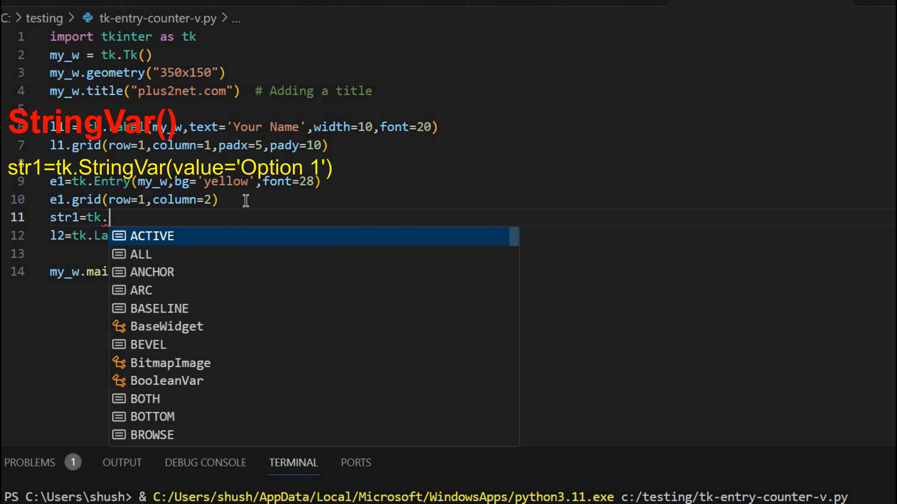
{"action": "type", "text": "StringVar"}
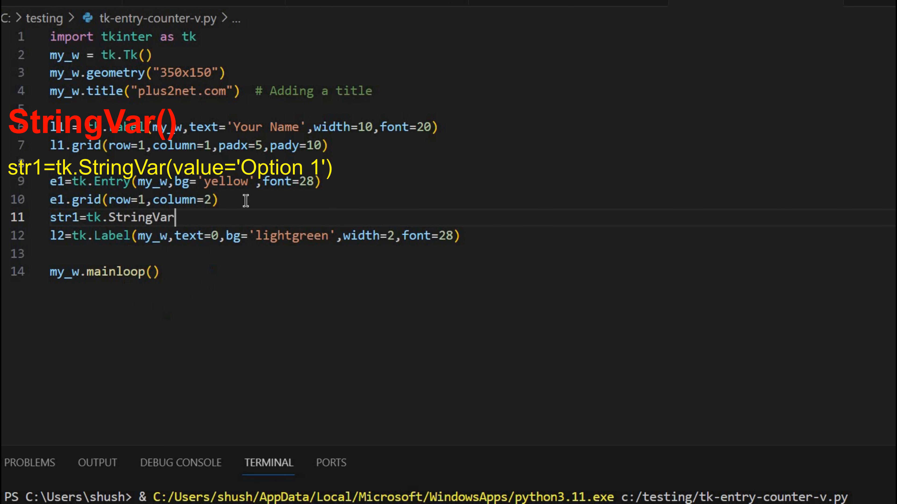
{"action": "type", "text": "(value=0"}
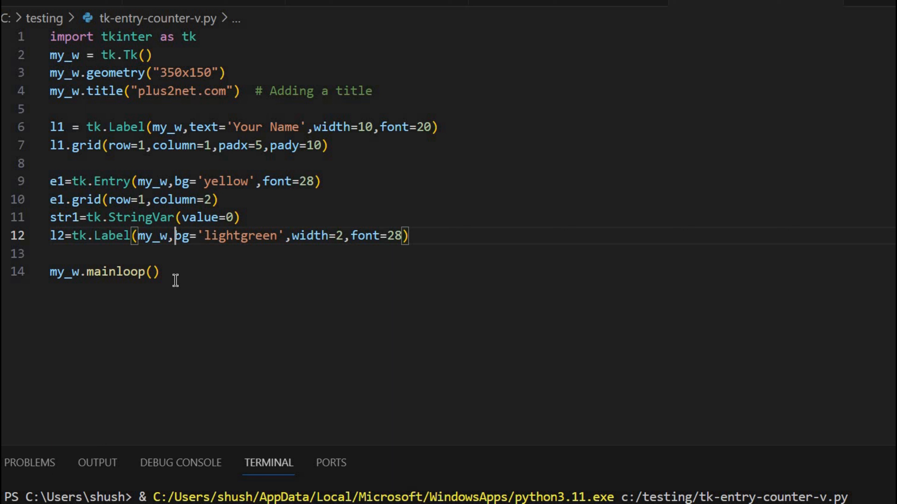
{"action": "type", "text": "s"}
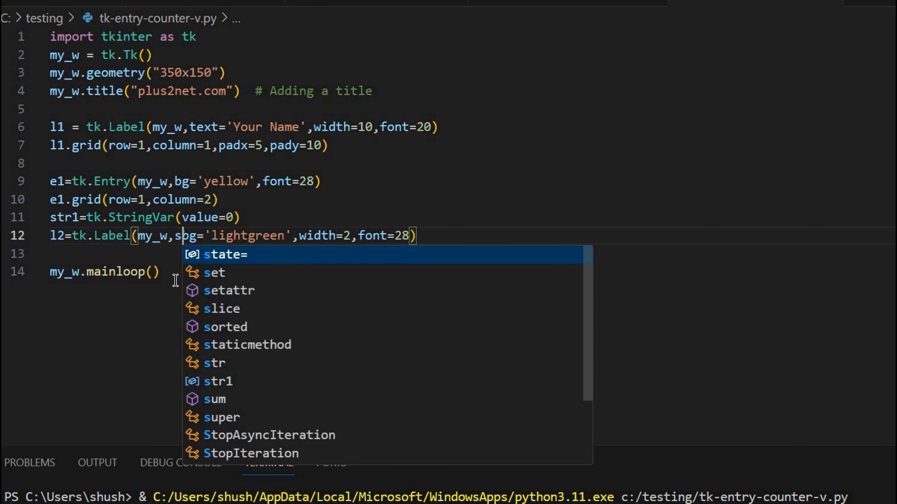
{"action": "type", "text": "extvariable=str1,"}
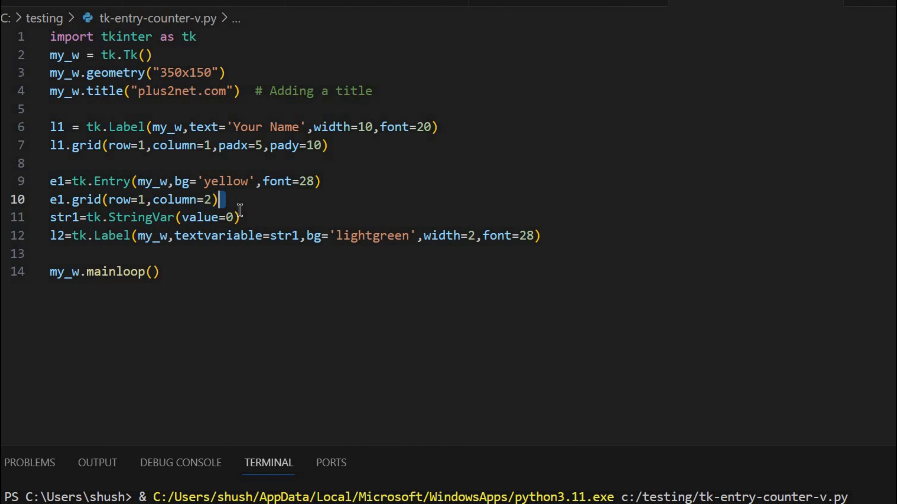
{"action": "mouse_move", "coordinate": [287, 238]}
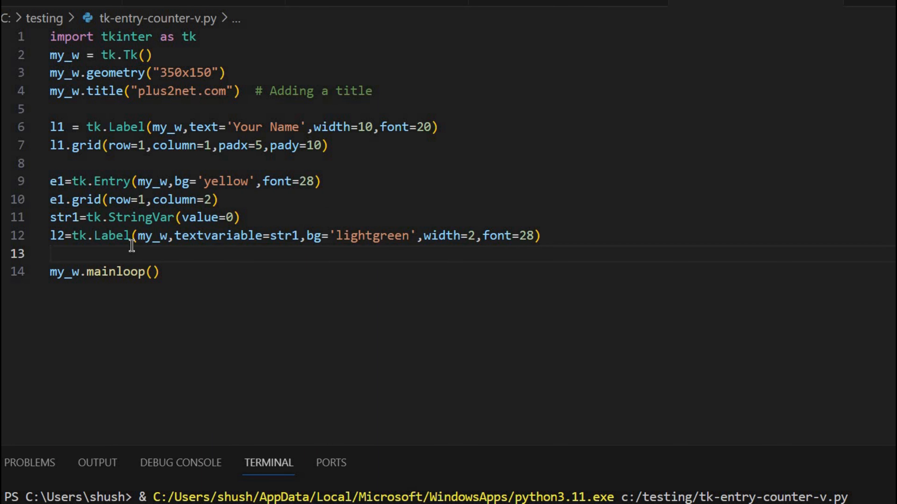
{"action": "mouse_move", "coordinate": [301, 261]}
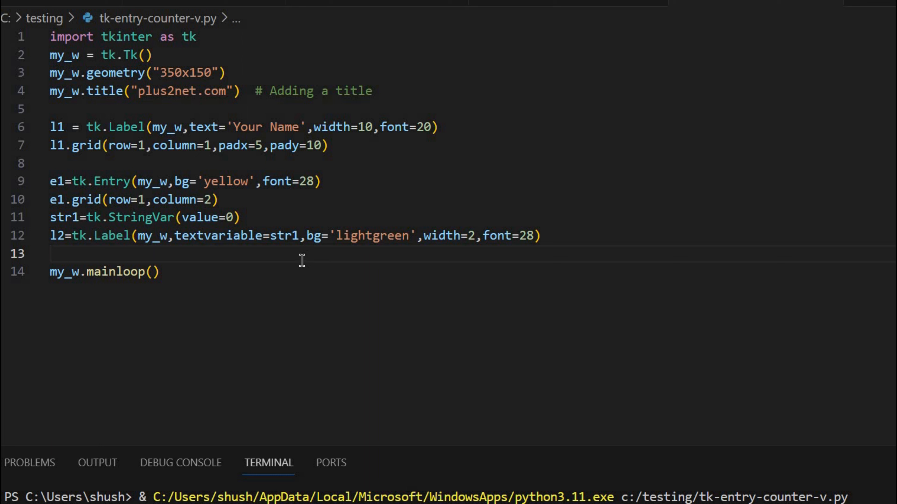
{"action": "mouse_move", "coordinate": [301, 261]}
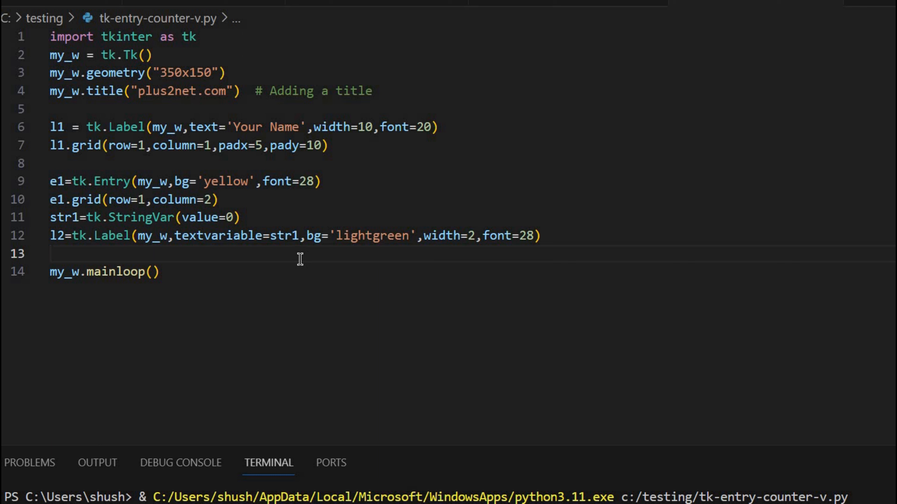
- Place the label with l2.grid(row=1,column=3) and add an empty line after it
{"action": "type", "text": "l2.grid"}
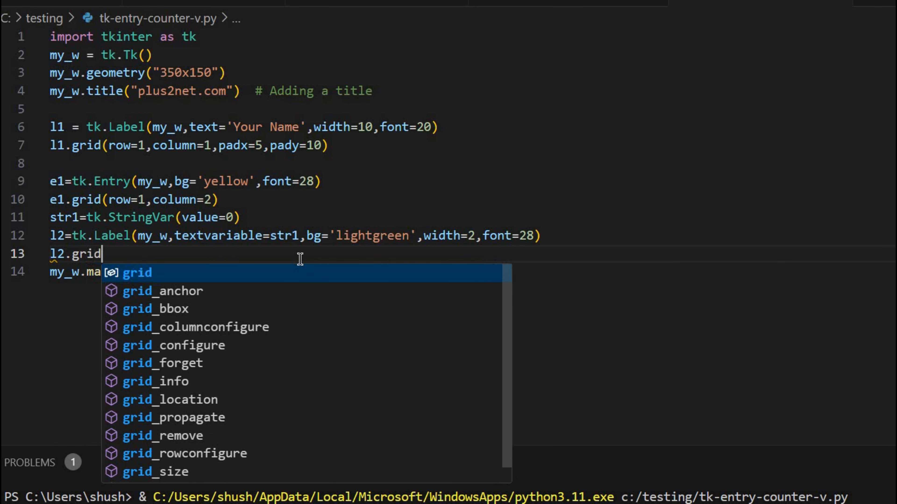
{"action": "type", "text": "(row=1,"}
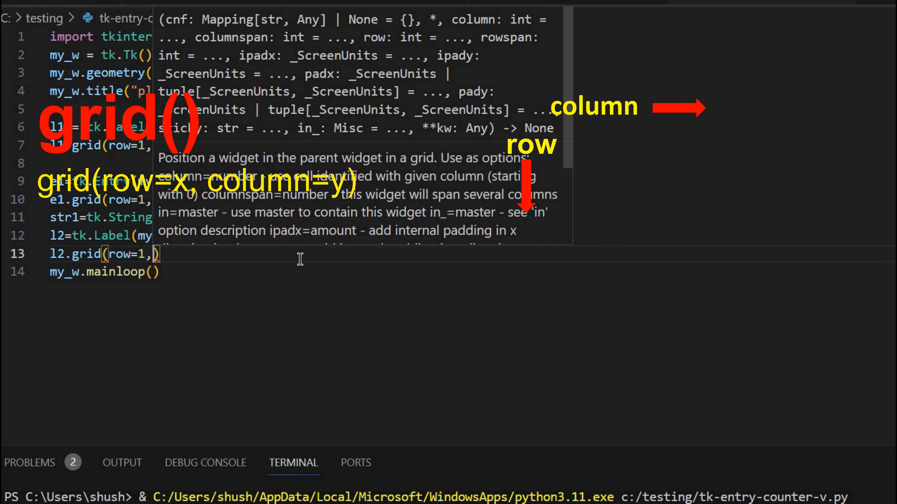
{"action": "type", "text": "c"}
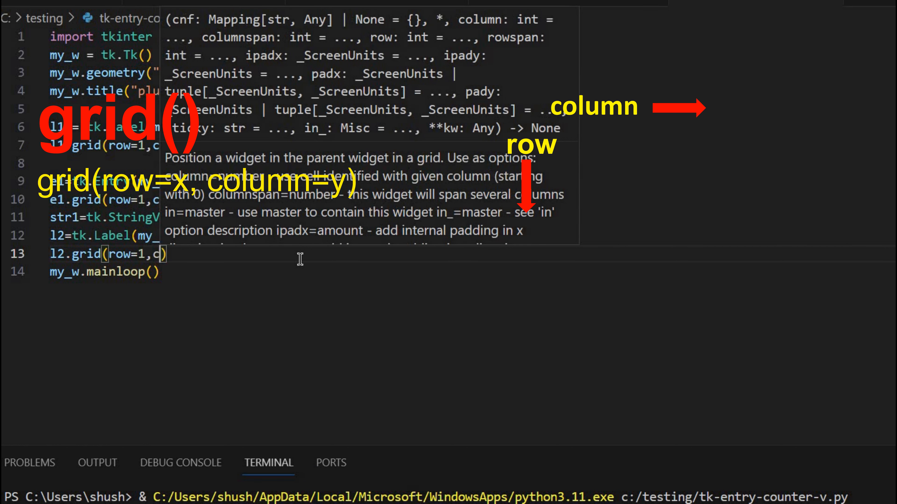
{"action": "type", "text": "column=3"}
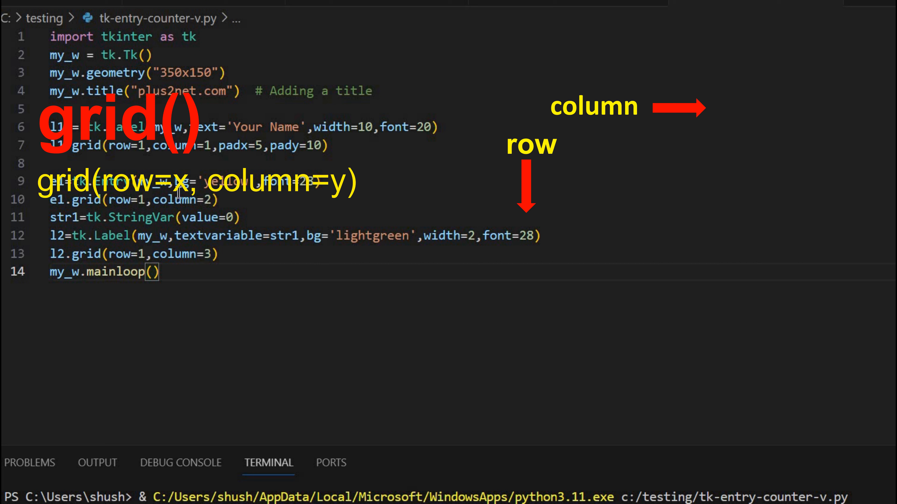
{"action": "double_click", "coordinate": [181, 199]}
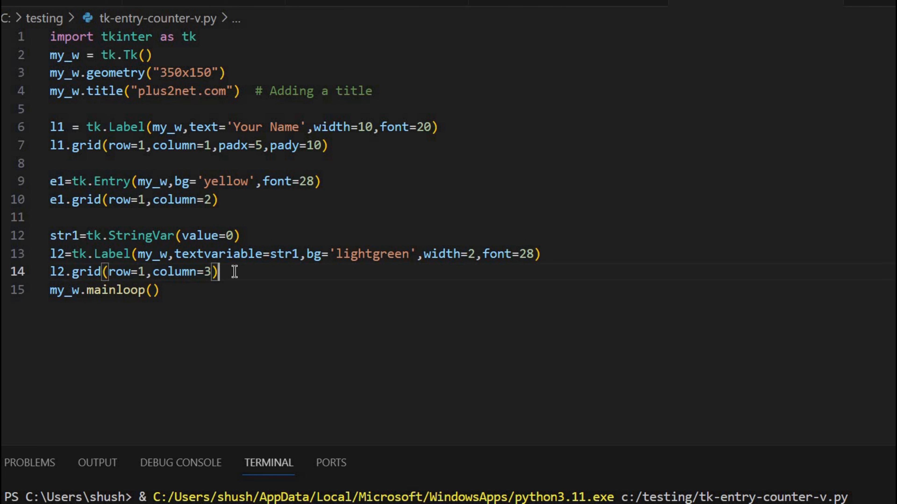
{"action": "key", "text": "Enter"}
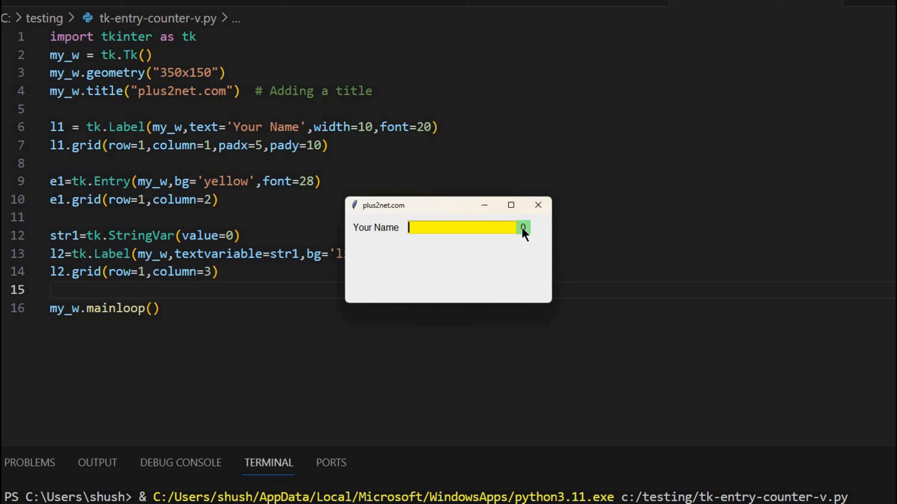
{"action": "mouse_move", "coordinate": [391, 233]}
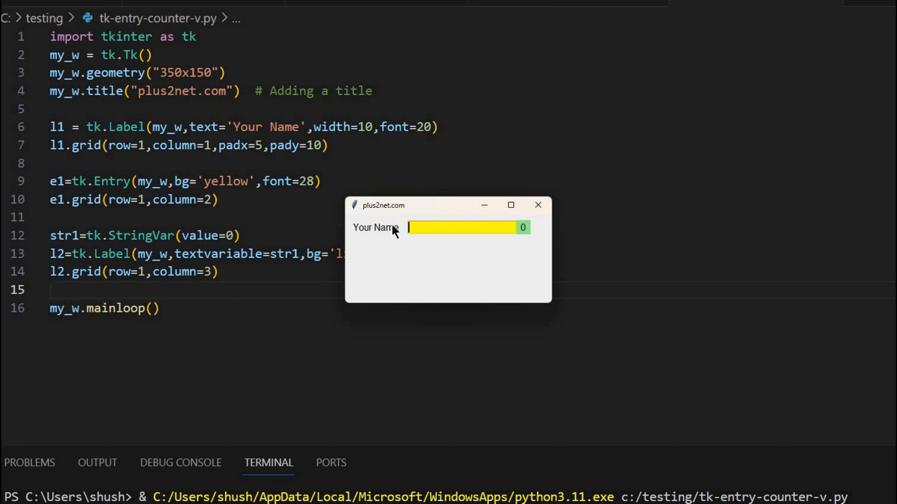
{"action": "mouse_move", "coordinate": [527, 235]}
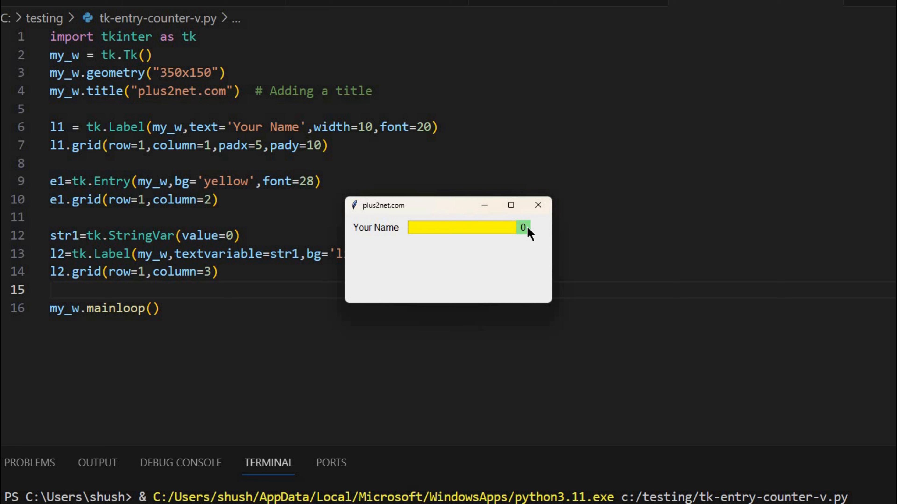
- Enter 'sadfasdfadsfasd' into the yellow Entry and see the green count stay at 0
{"action": "type", "text": "sadfasdfadsfasdf"}
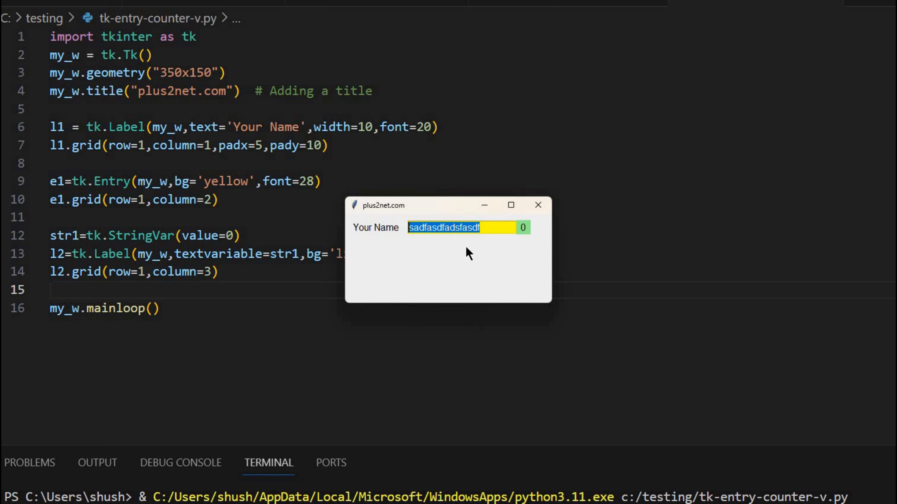
{"action": "mouse_move", "coordinate": [528, 234]}
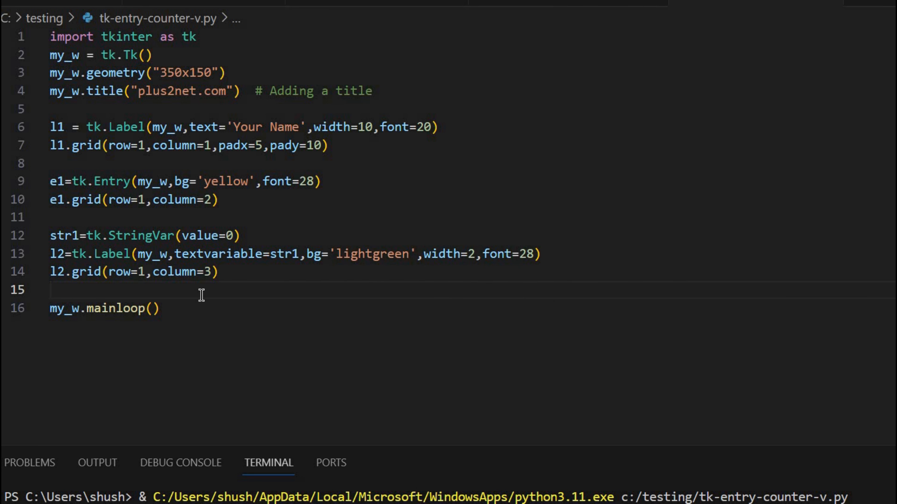
- On a new line add e1.bind("<KeyRelease>") binding key releases on the Entry
{"action": "key", "text": "Enter"}
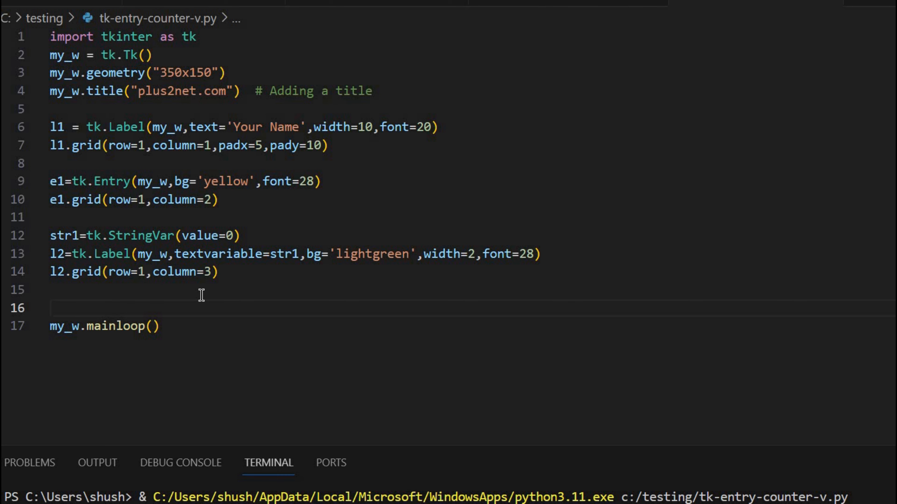
{"action": "type", "text": "e1"}
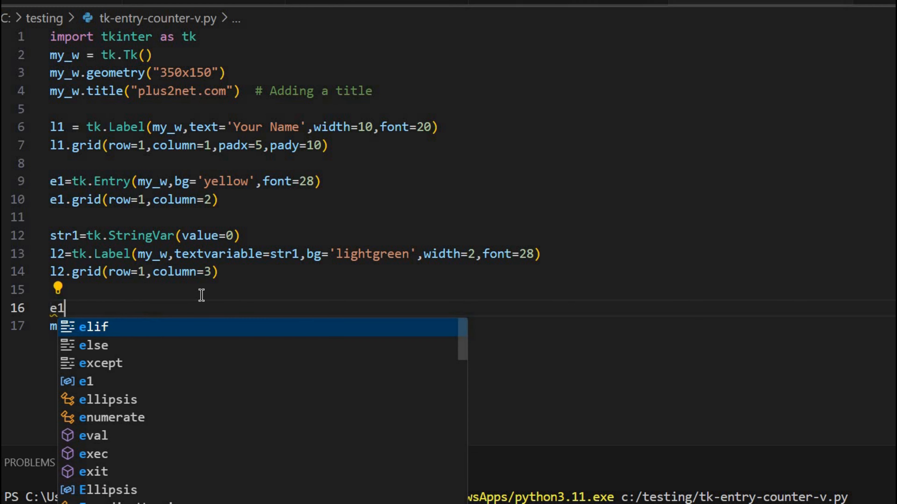
{"action": "type", "text": ".bind("}
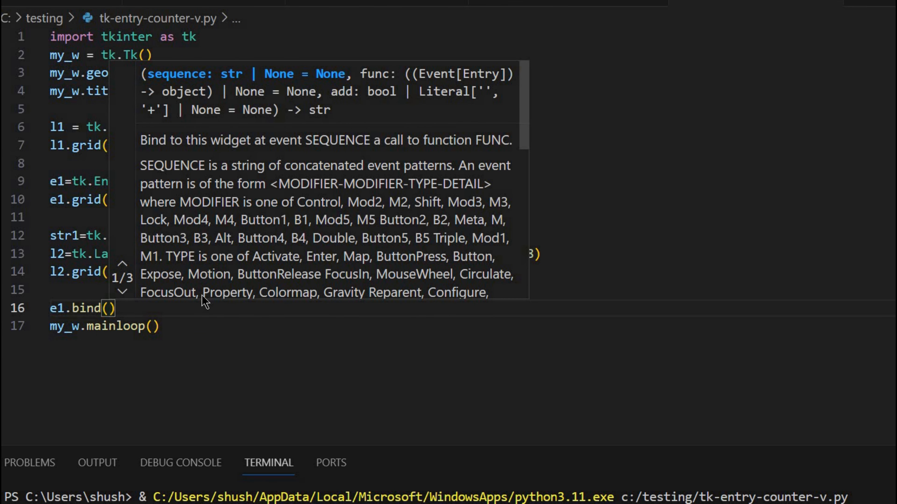
{"action": "type", "text": "\"\""}
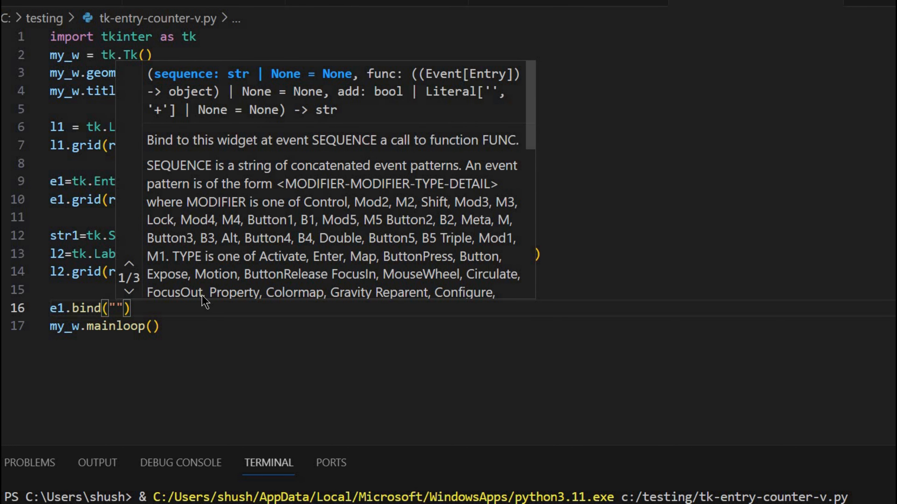
{"action": "type", "text": "<"}
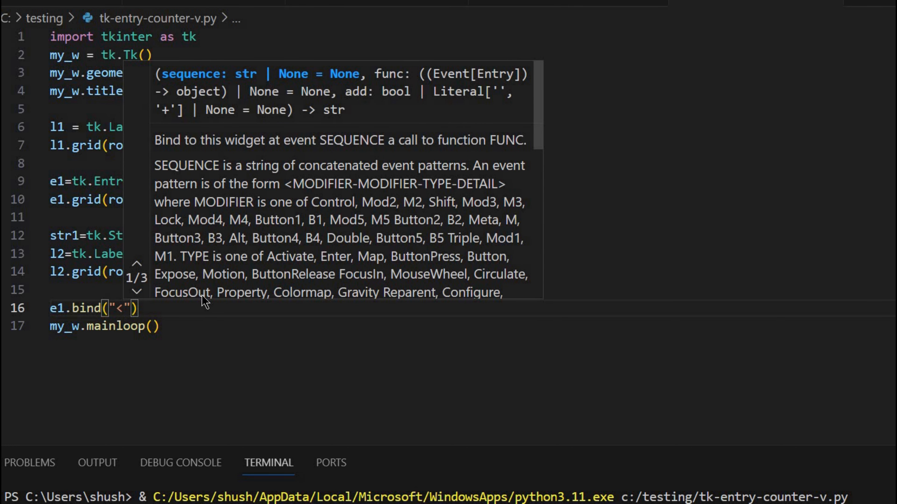
{"action": "type", "text": ">"}
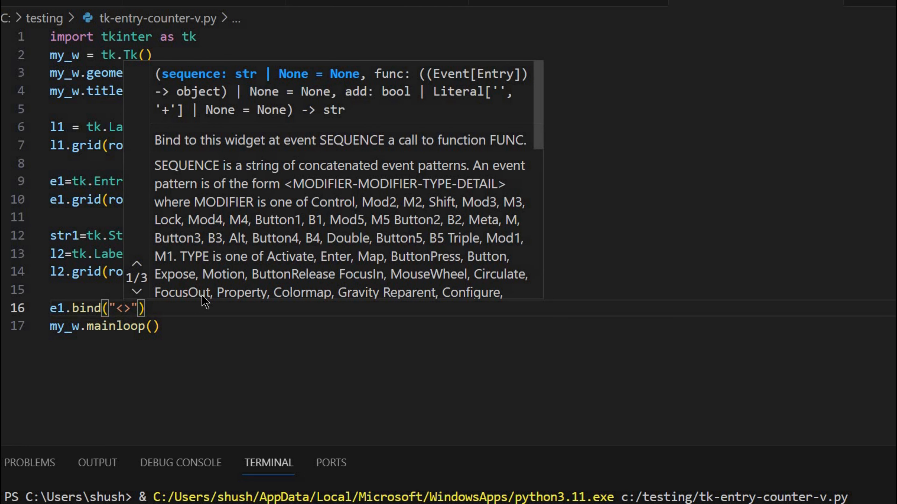
{"action": "type", "text": "KeyRe"}
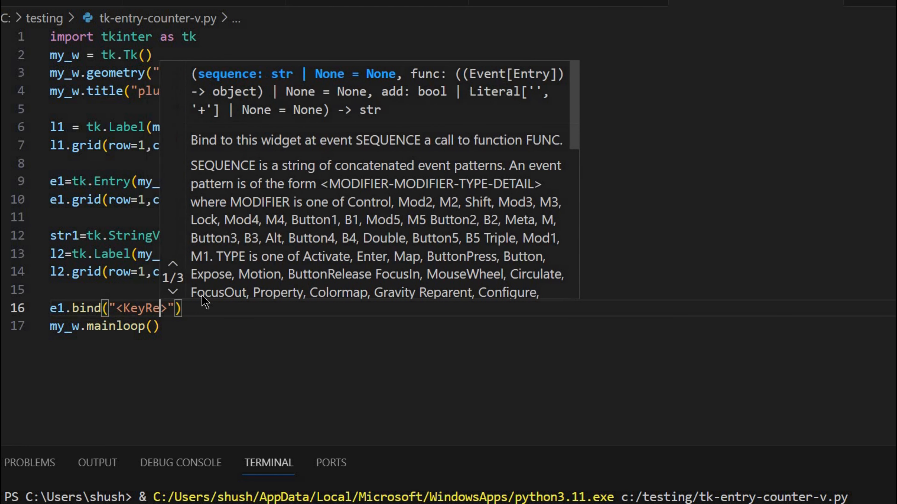
{"action": "type", "text": "lease"}
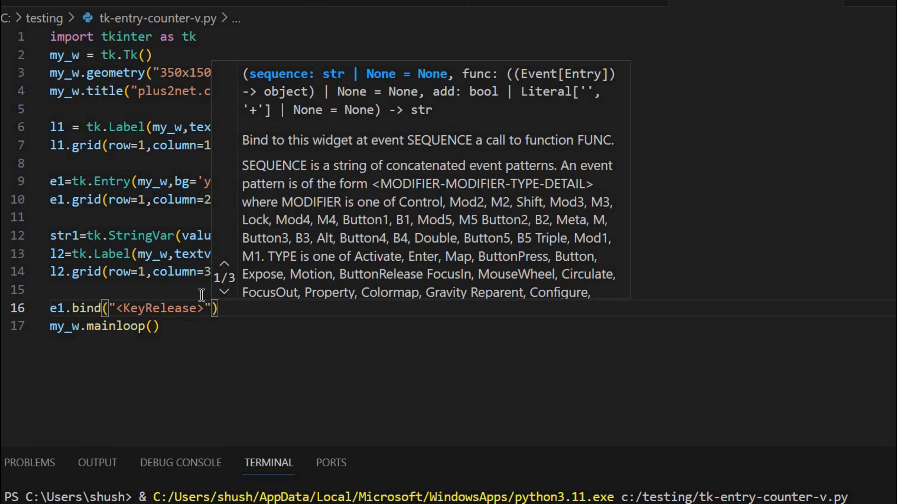
{"action": "mouse_move", "coordinate": [191, 326]}
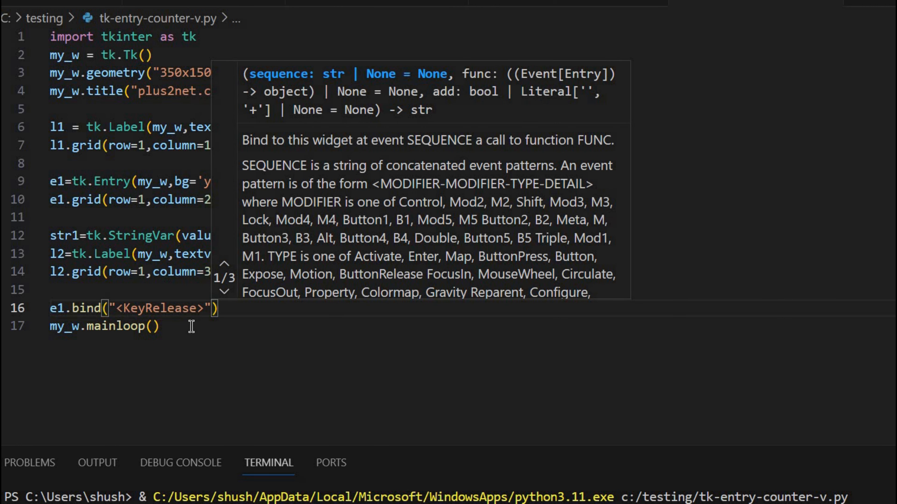
- Add lambda x : e1.get() as the second argument of the KeyRelease binding
{"action": "type", "text": ","}
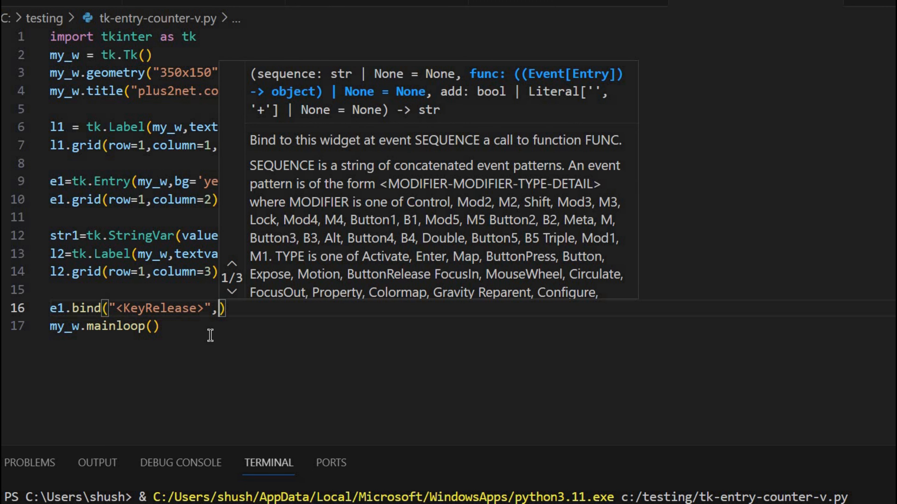
{"action": "type", "text": "lambda"}
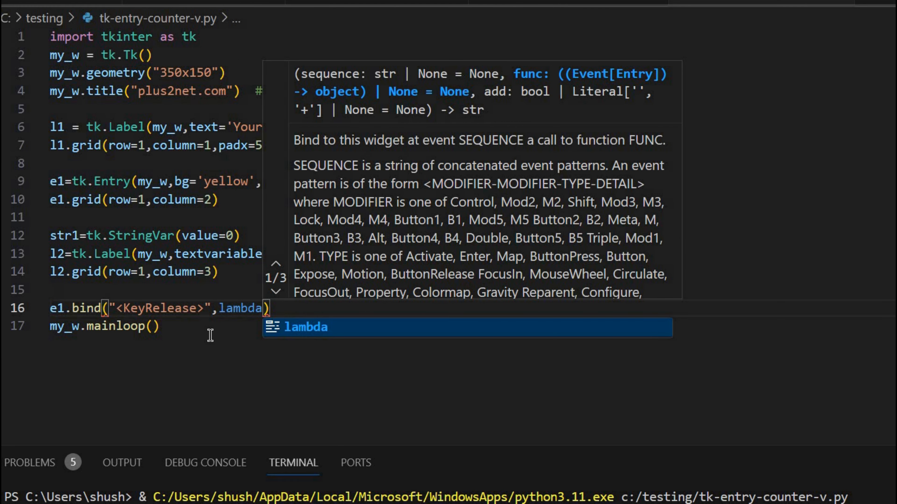
{"action": "type", "text": "x :"}
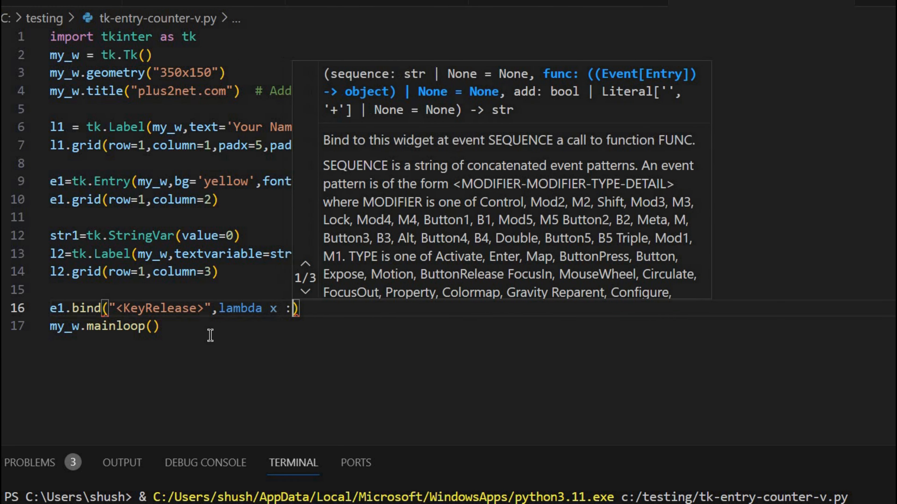
{"action": "type", "text": "str1"}
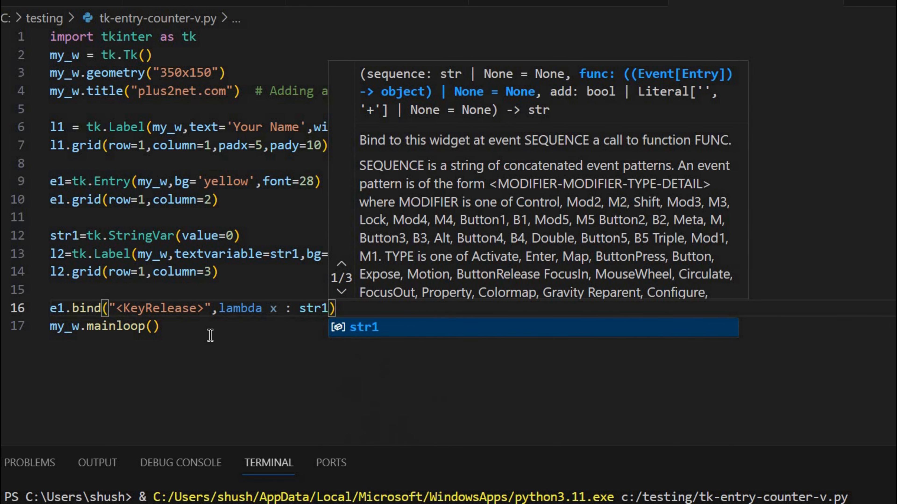
{"action": "type", "text": "s"}
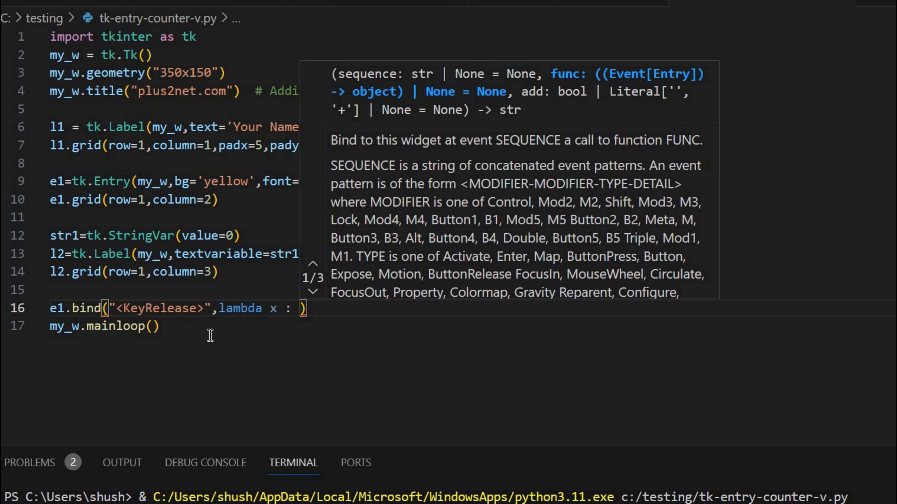
{"action": "type", "text": "e1.get("}
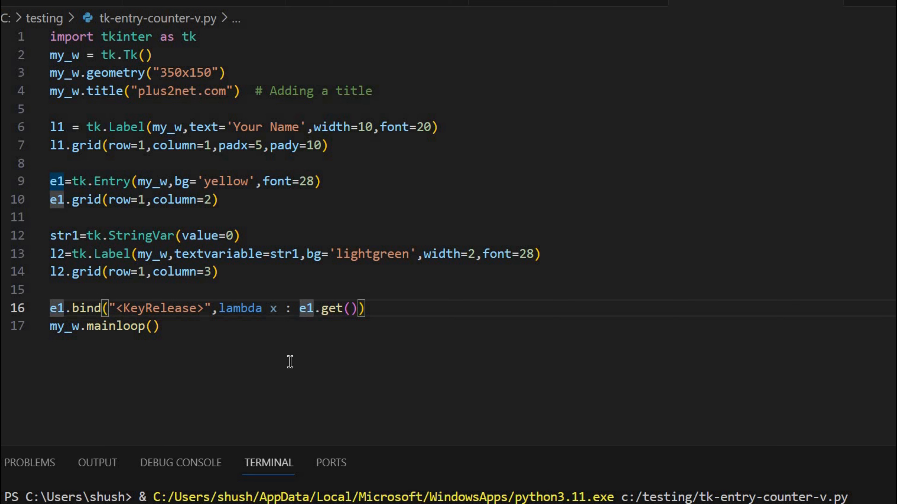
- Make the lambda call str1.set(str(len(e1.get()))) to push the character count into str1
{"action": "type", "text": "len("}
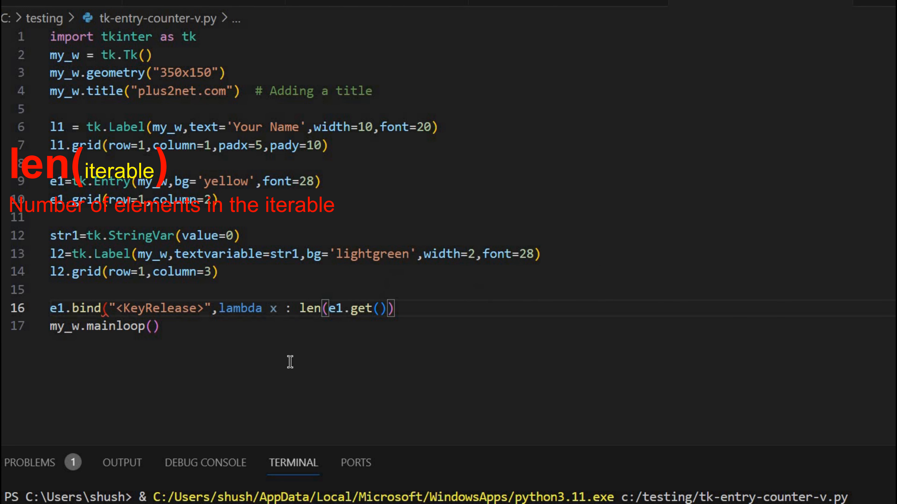
{"action": "mouse_move", "coordinate": [346, 328]}
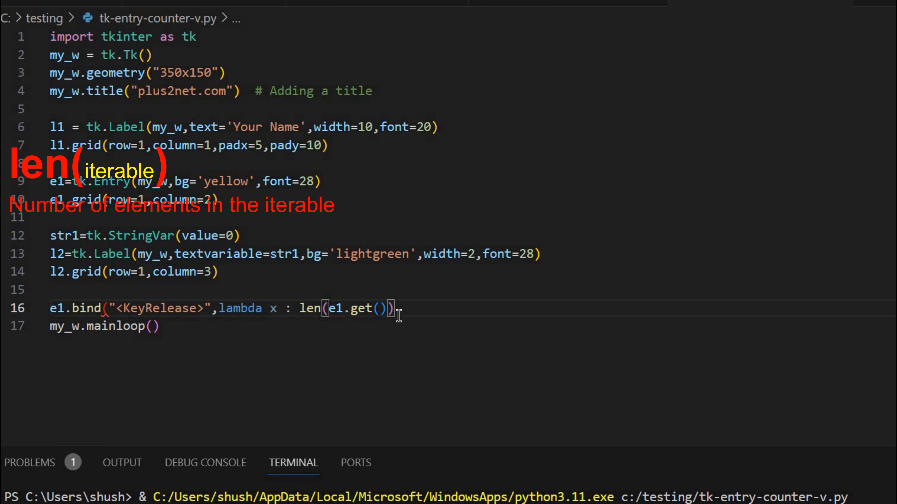
{"action": "mouse_move", "coordinate": [387, 355]}
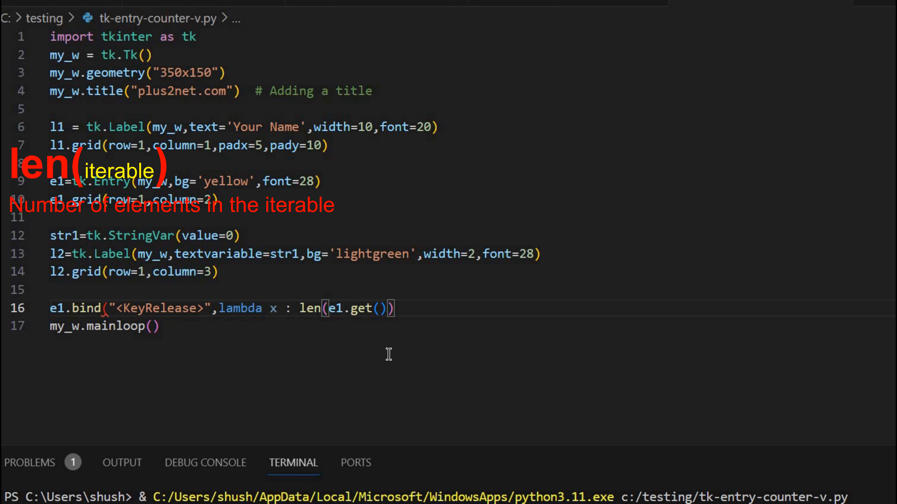
{"action": "mouse_move", "coordinate": [304, 308]}
{"action": "type", "text": ")"}
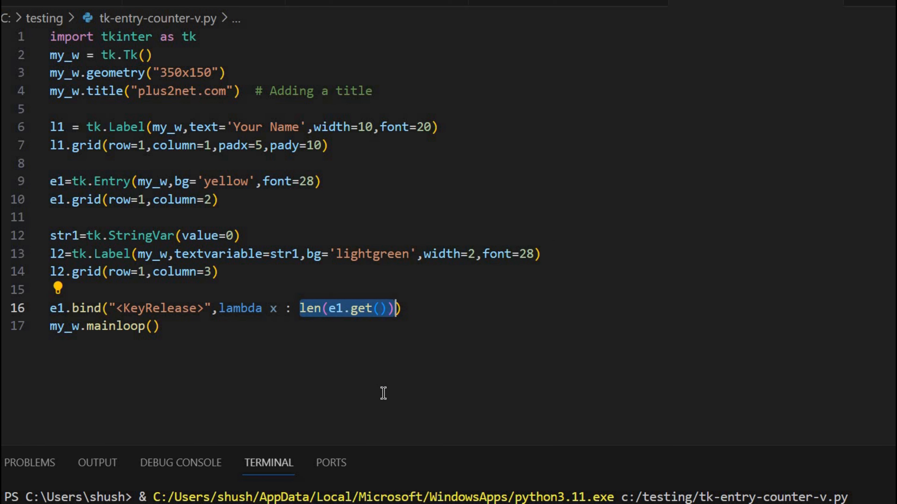
{"action": "mouse_move", "coordinate": [322, 358]}
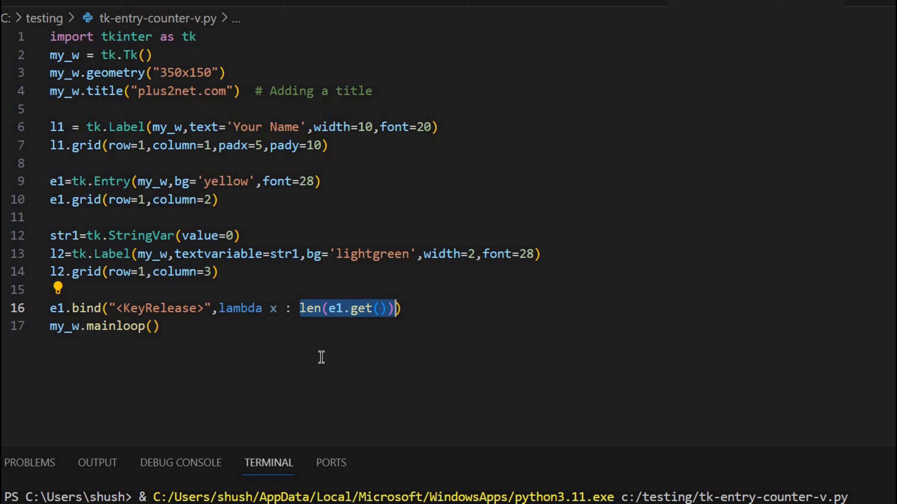
{"action": "mouse_move", "coordinate": [236, 316]}
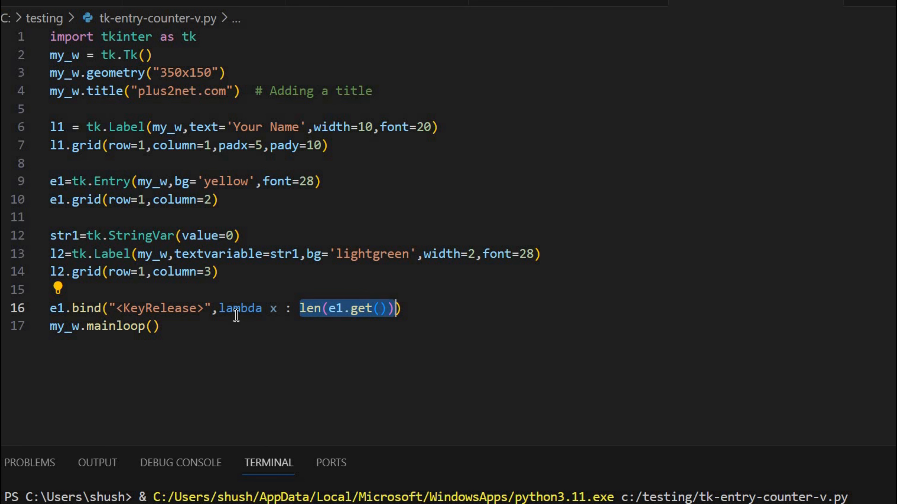
{"action": "mouse_move", "coordinate": [298, 320]}
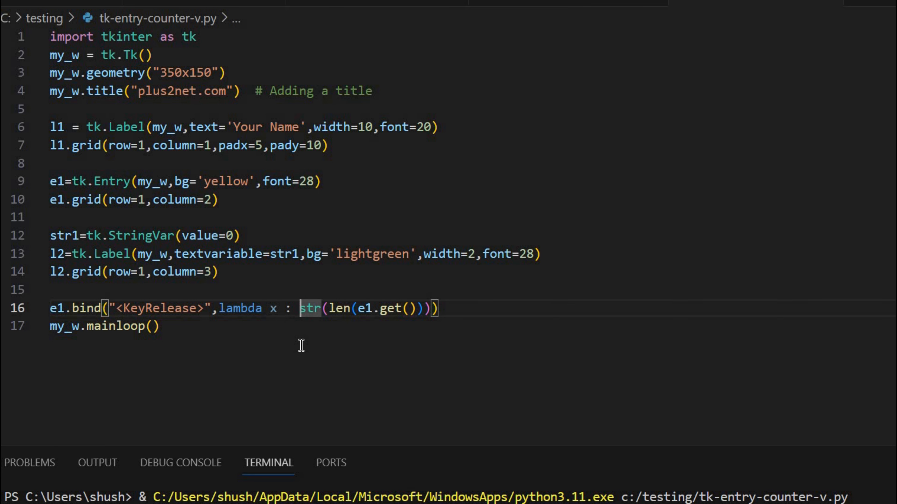
{"action": "type", "text": "str"}
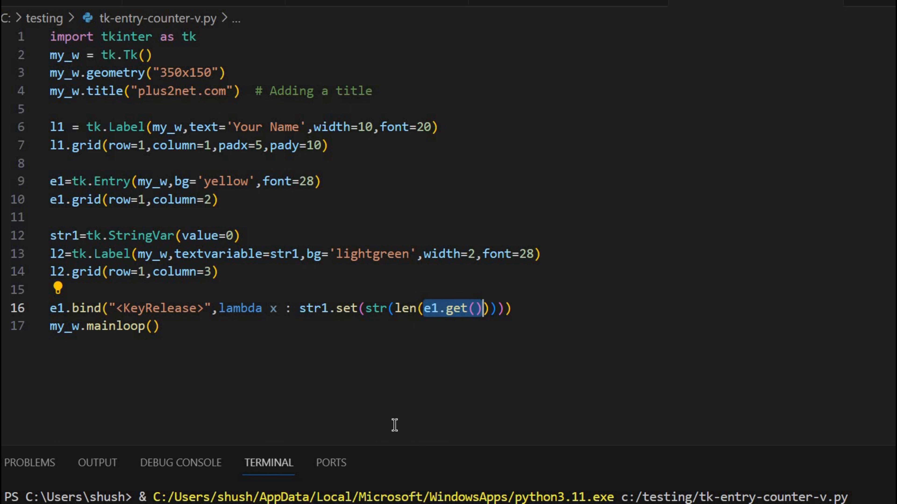
{"action": "mouse_move", "coordinate": [394, 415]}
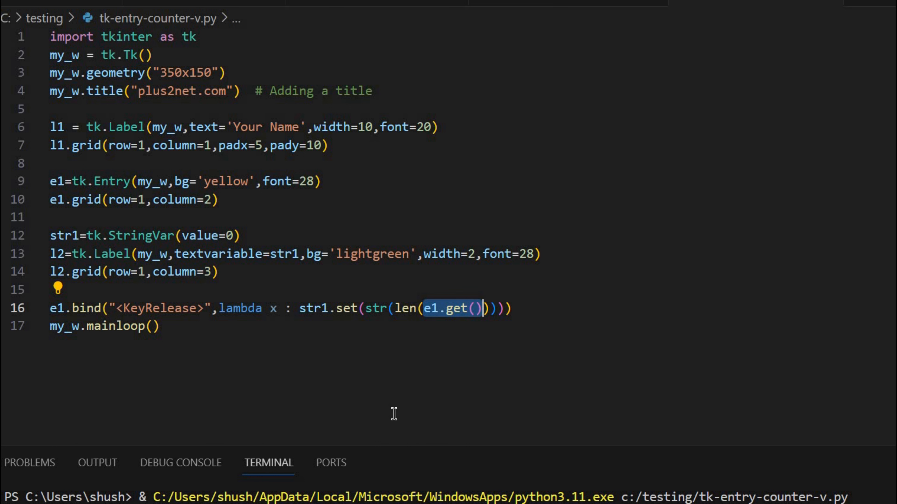
{"action": "mouse_move", "coordinate": [402, 313]}
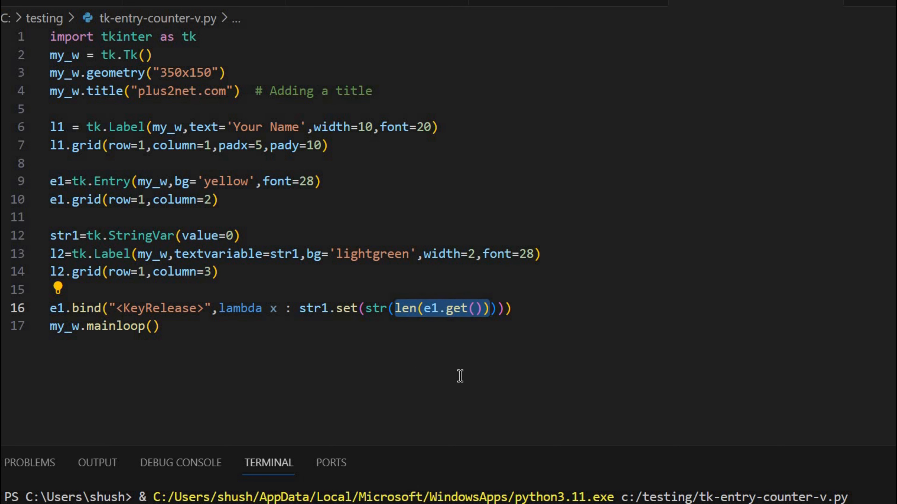
{"action": "mouse_move", "coordinate": [369, 308]}
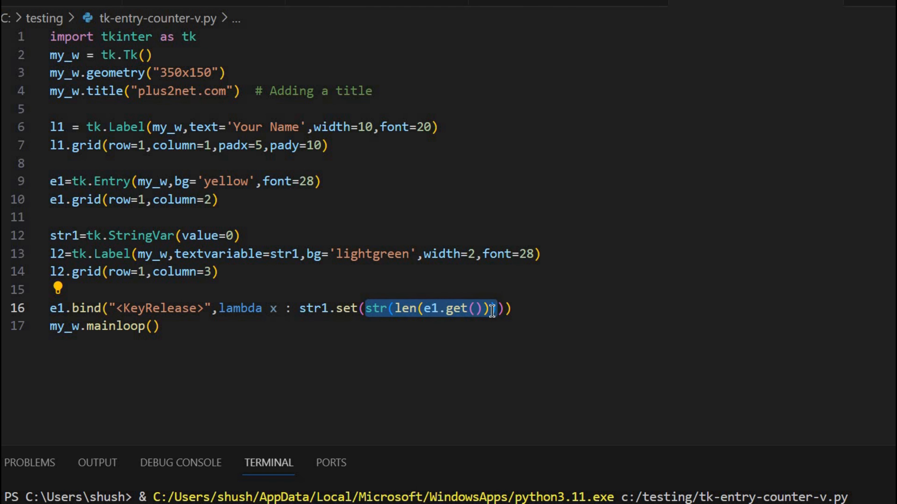
{"action": "mouse_move", "coordinate": [302, 308]}
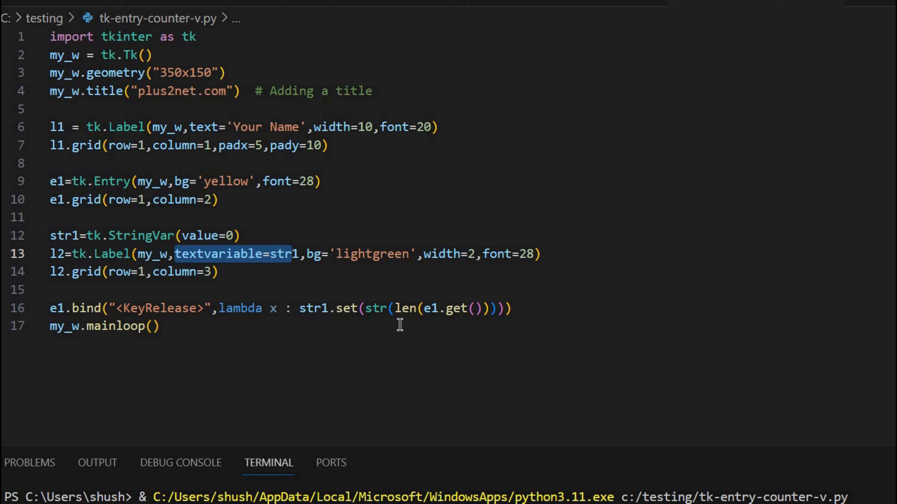
{"action": "mouse_move", "coordinate": [114, 272]}
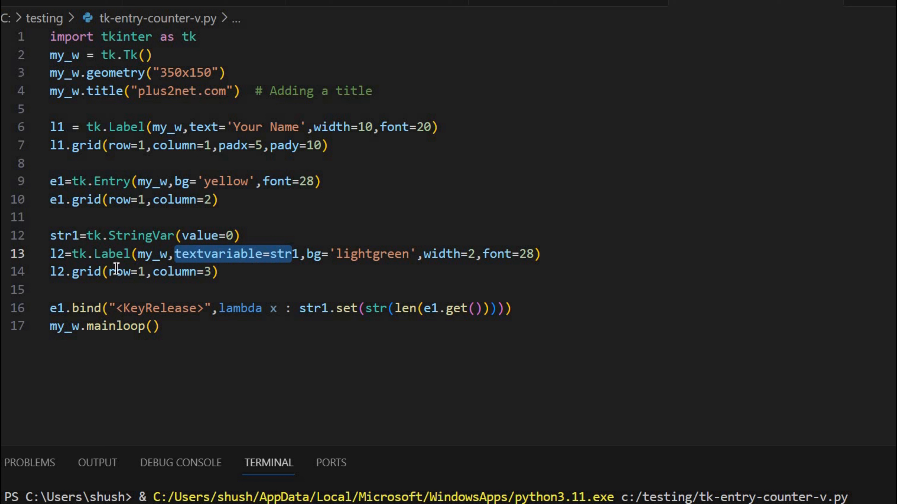
{"action": "mouse_move", "coordinate": [147, 271]}
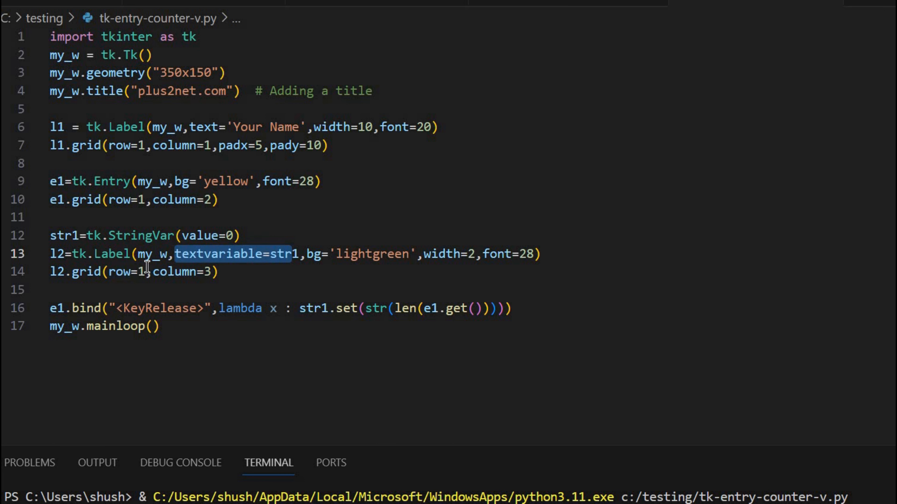
{"action": "mouse_move", "coordinate": [536, 296]}
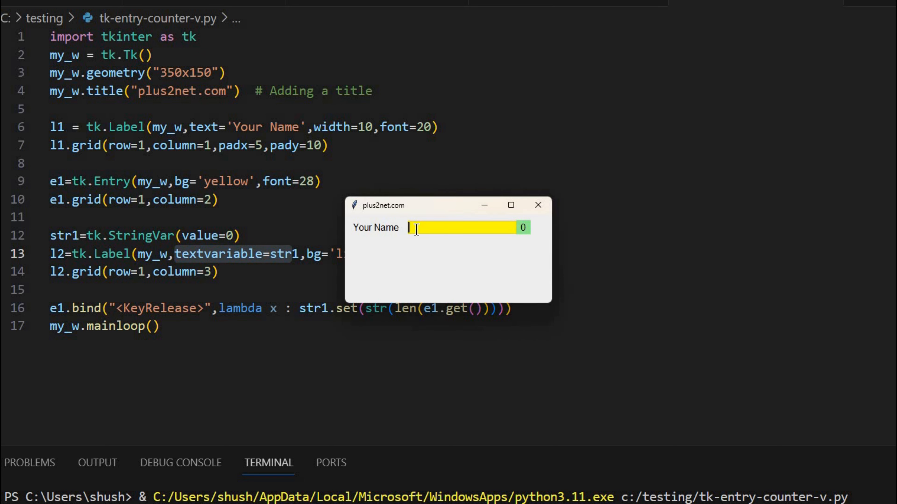
- Enter 'abcdasdfsda' into the yellow Entry and watch the green label count up to 11
{"action": "type", "text": "abcd"}
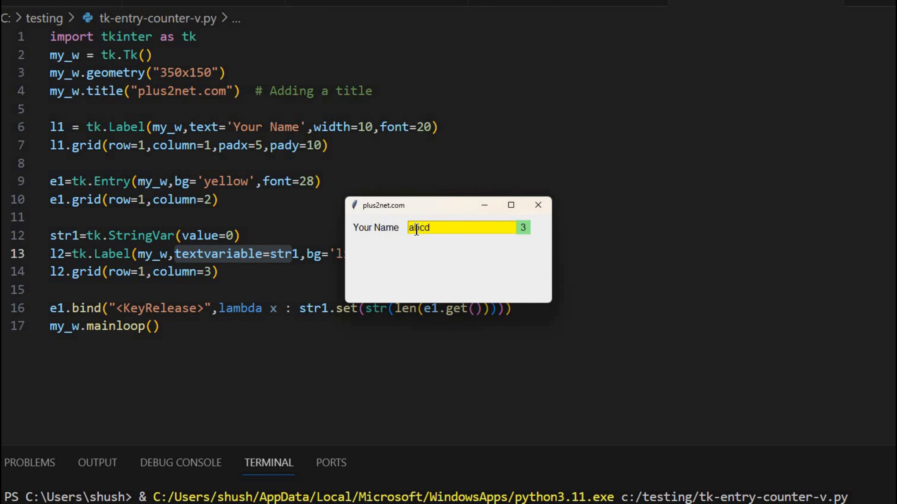
{"action": "type", "text": "d"}
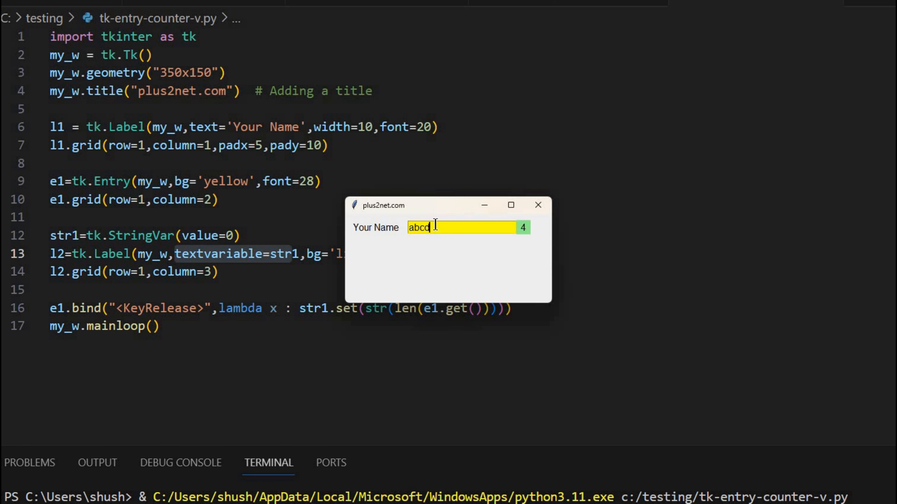
{"action": "mouse_move", "coordinate": [460, 273]}
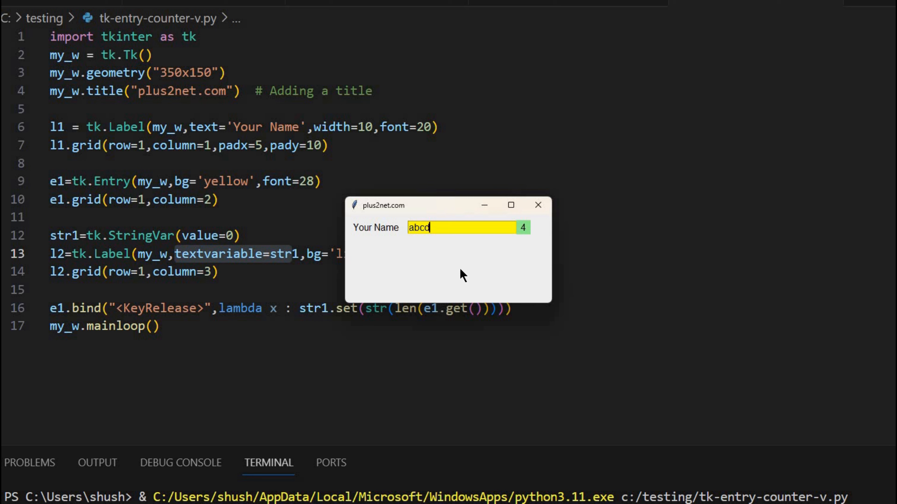
{"action": "mouse_move", "coordinate": [432, 253]}
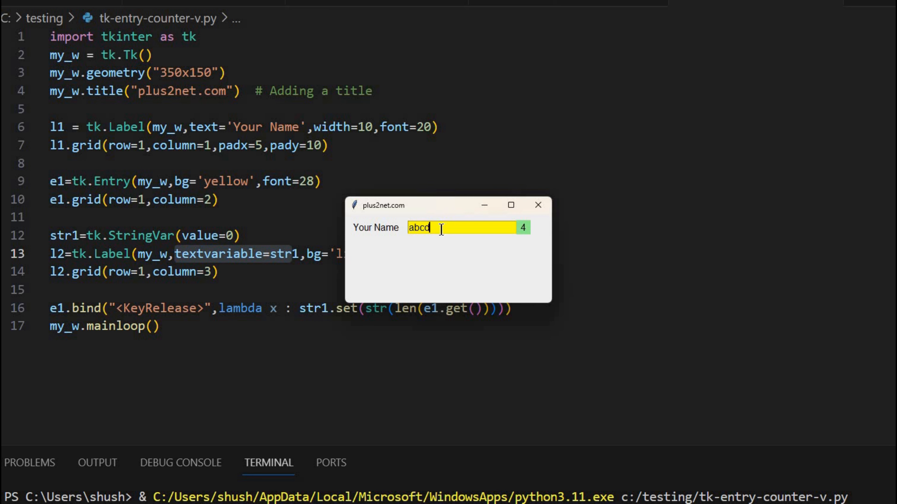
{"action": "mouse_move", "coordinate": [549, 230]}
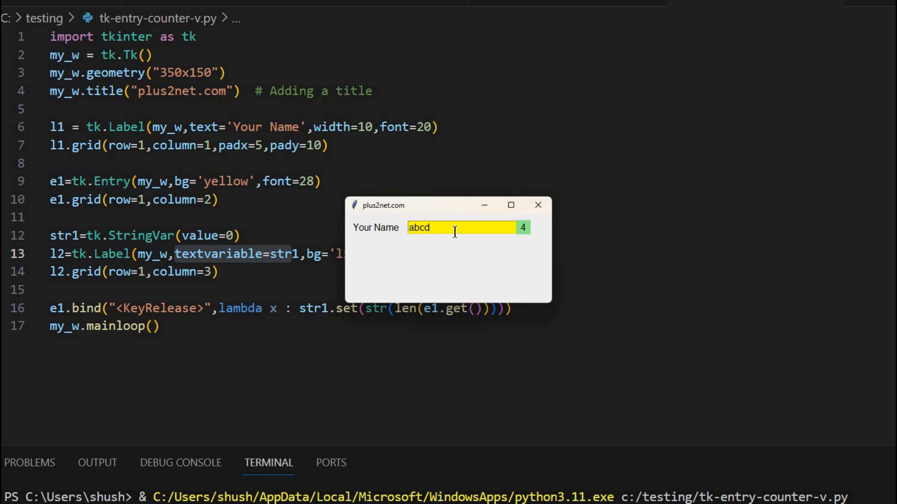
{"action": "type", "text": "asdf"}
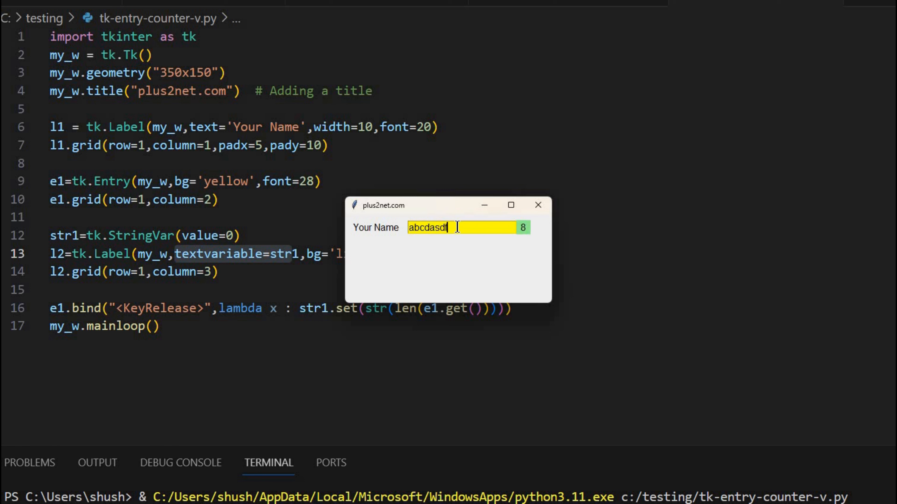
{"action": "type", "text": "sca"}
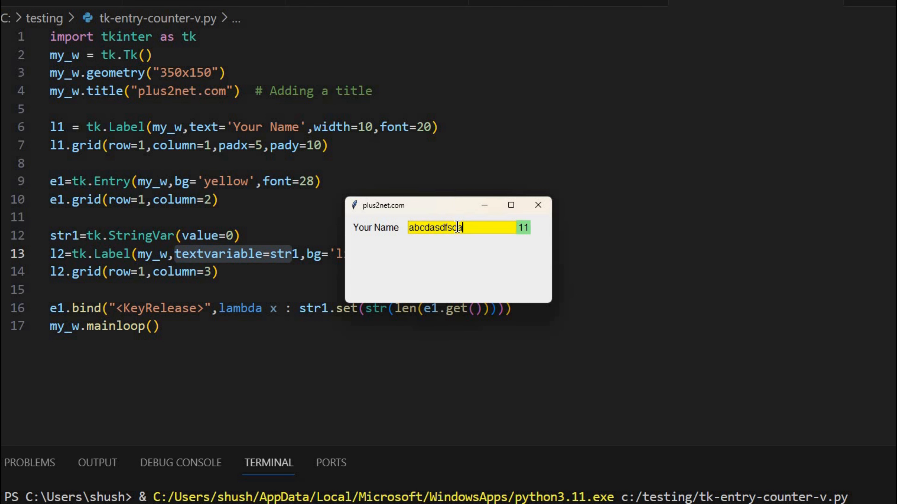